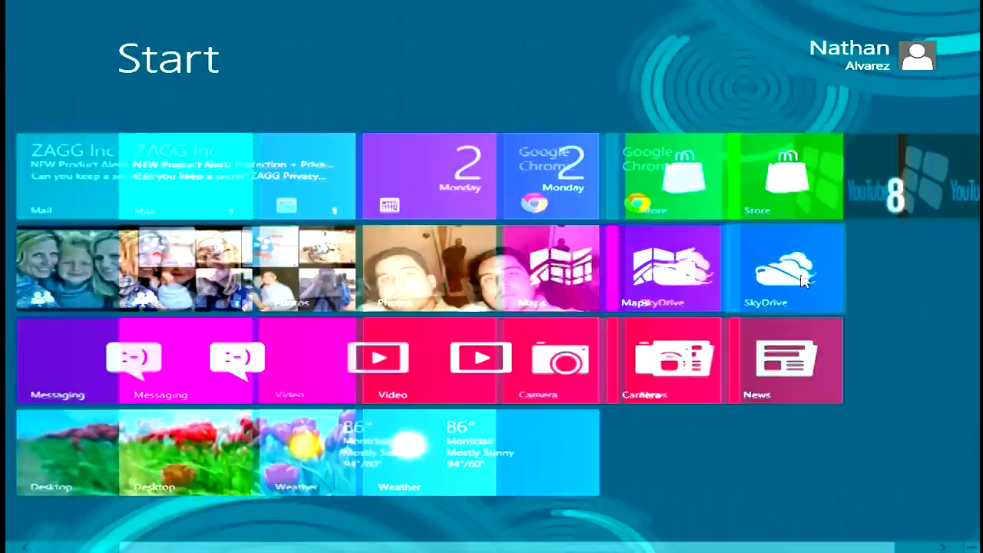
Scroll across the Start screen tiles and switch to the classic desktop with the tulip wallpaper.
scroll("left", 3)
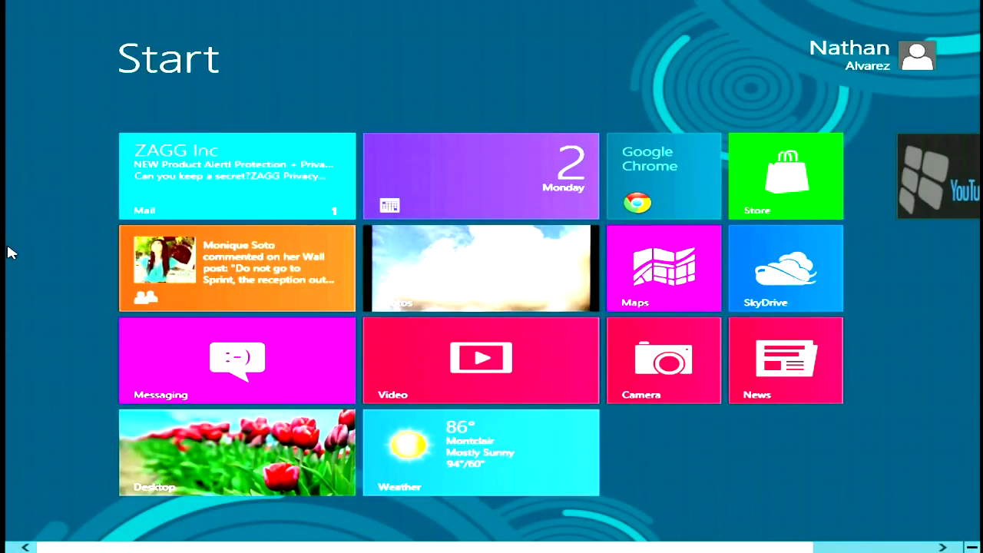
mouse_move(909, 479)
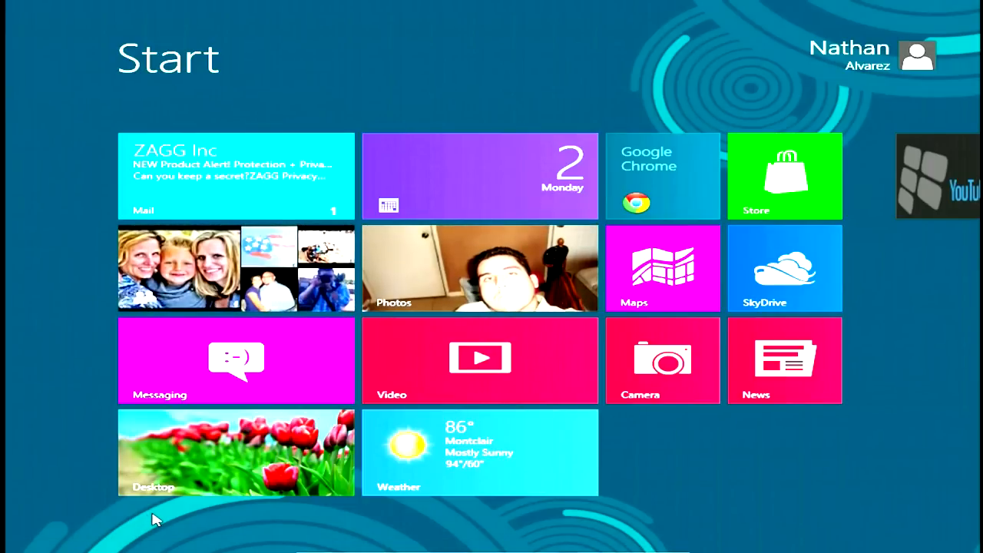
scroll("right", 3)
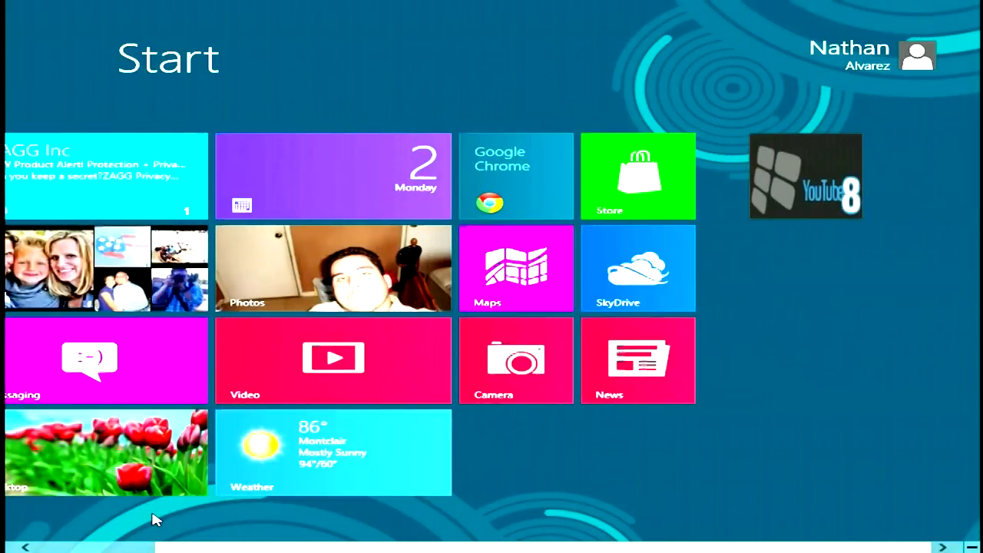
scroll("left", 3)
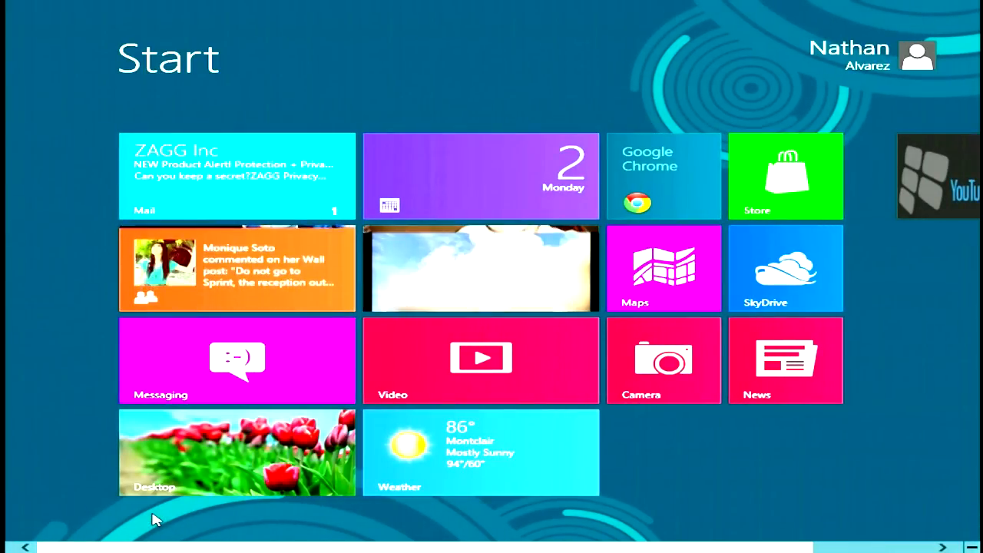
scroll("left", 3)
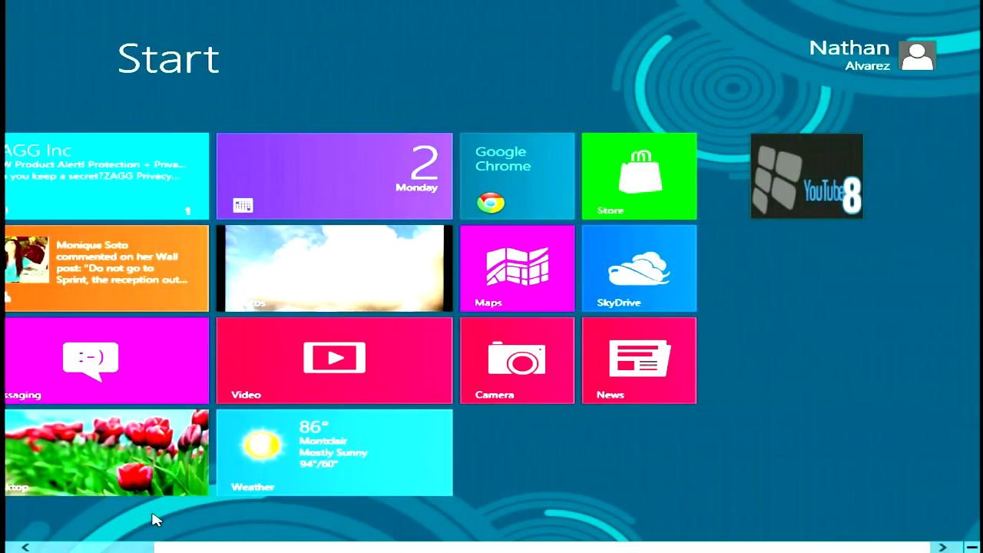
scroll("left", 3)
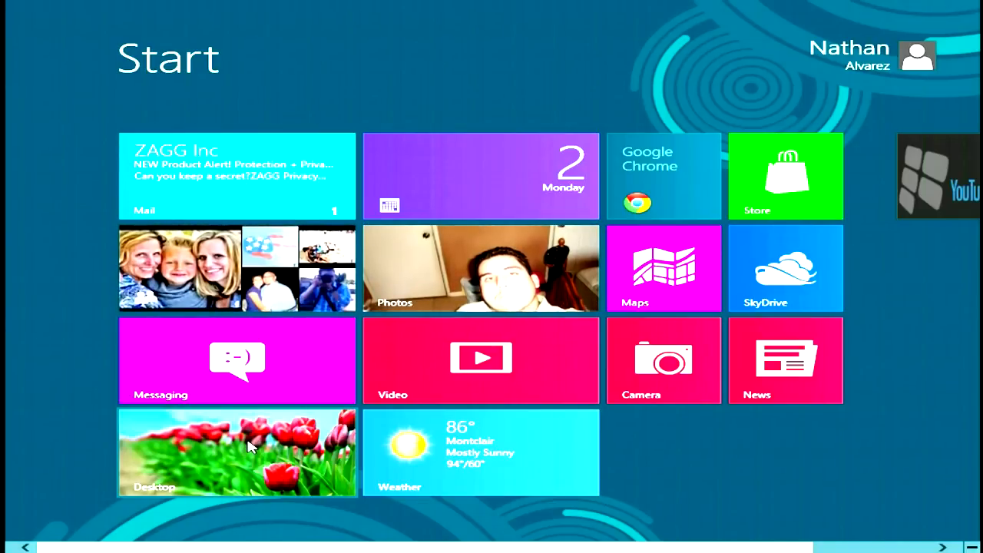
left_click(236, 452)
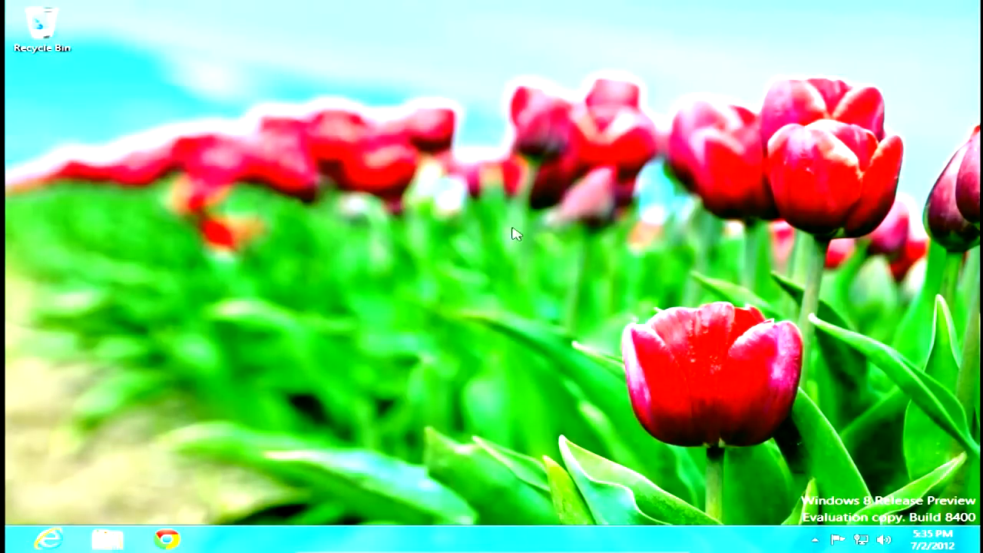
mouse_move(551, 331)
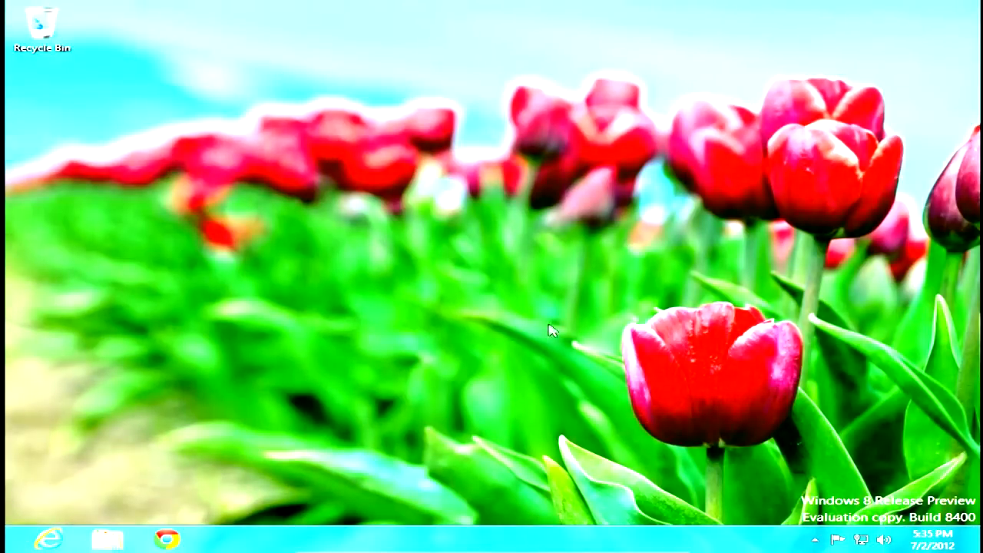
mouse_move(430, 126)
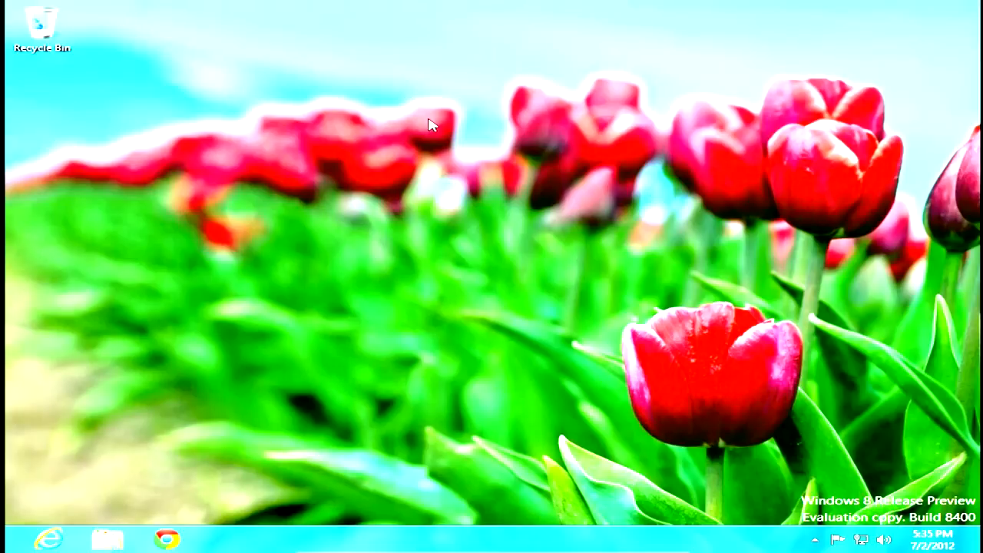
mouse_move(61, 492)
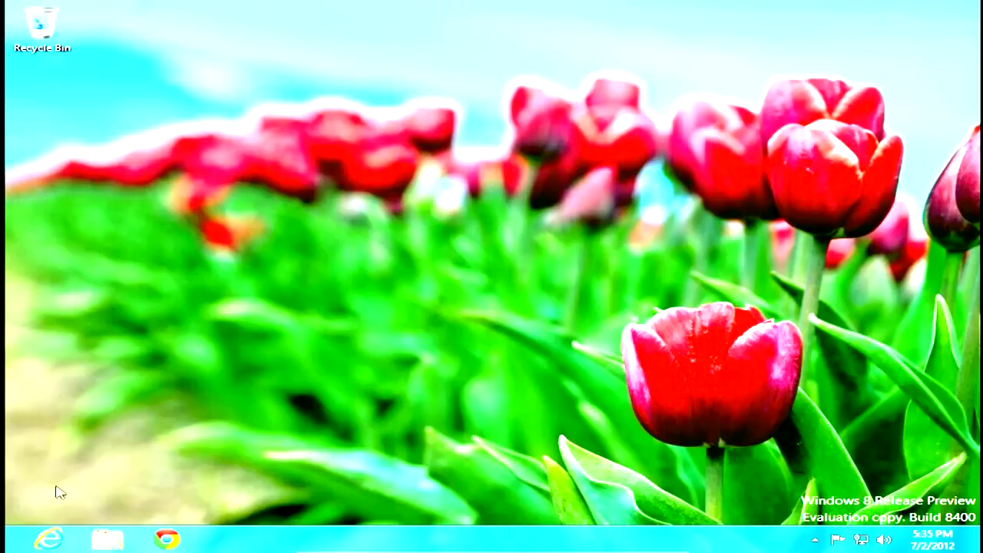
mouse_move(23, 546)
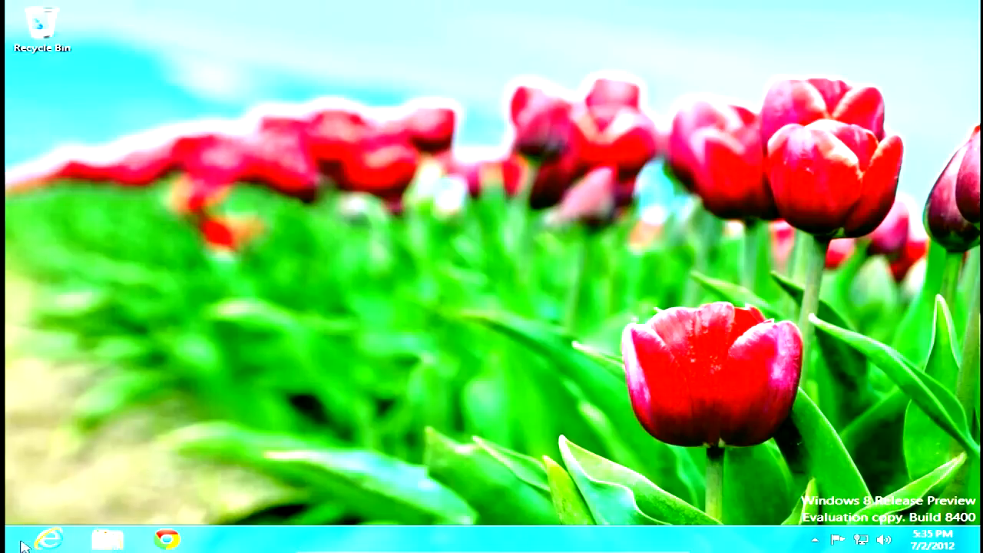
mouse_move(556, 376)
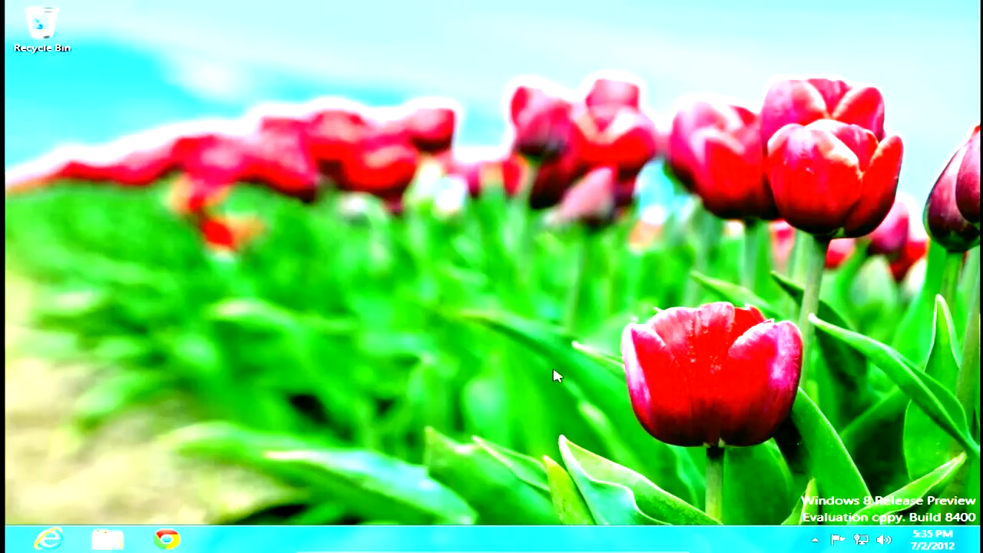
mouse_move(433, 326)
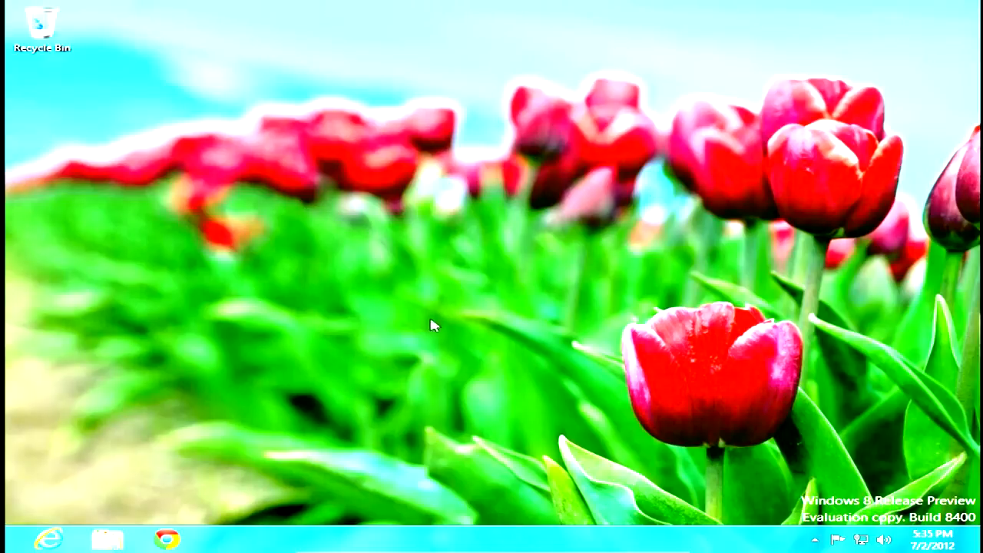
mouse_move(95, 492)
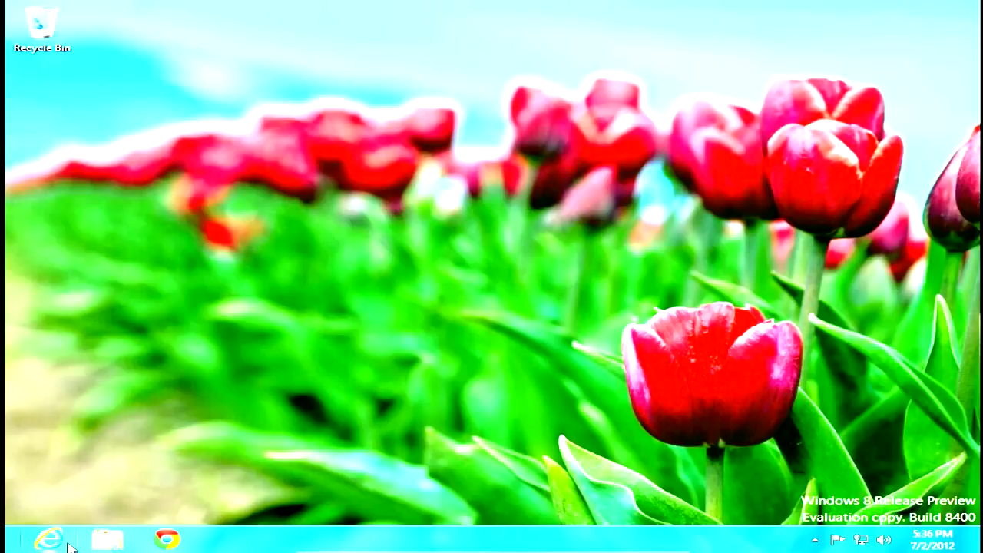
mouse_move(176, 519)
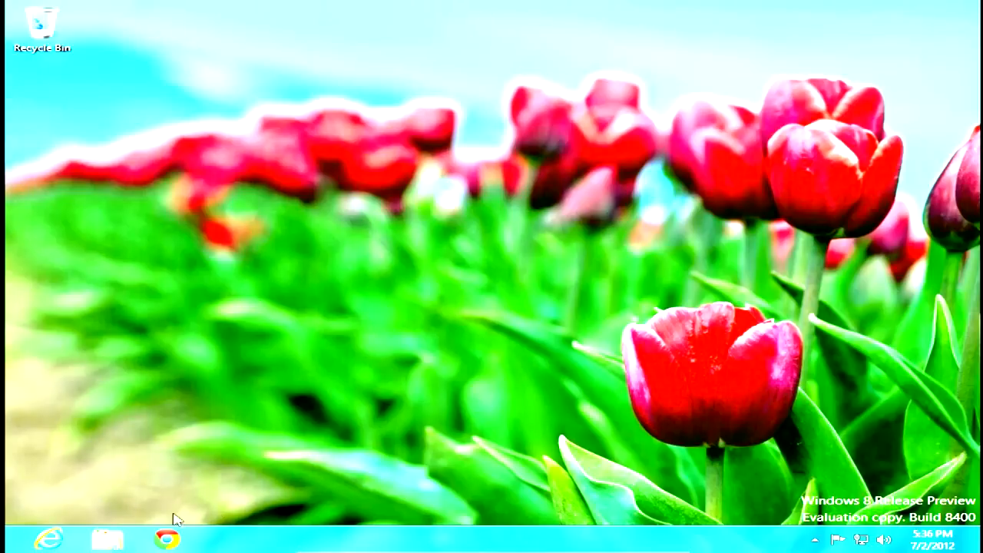
mouse_move(44, 513)
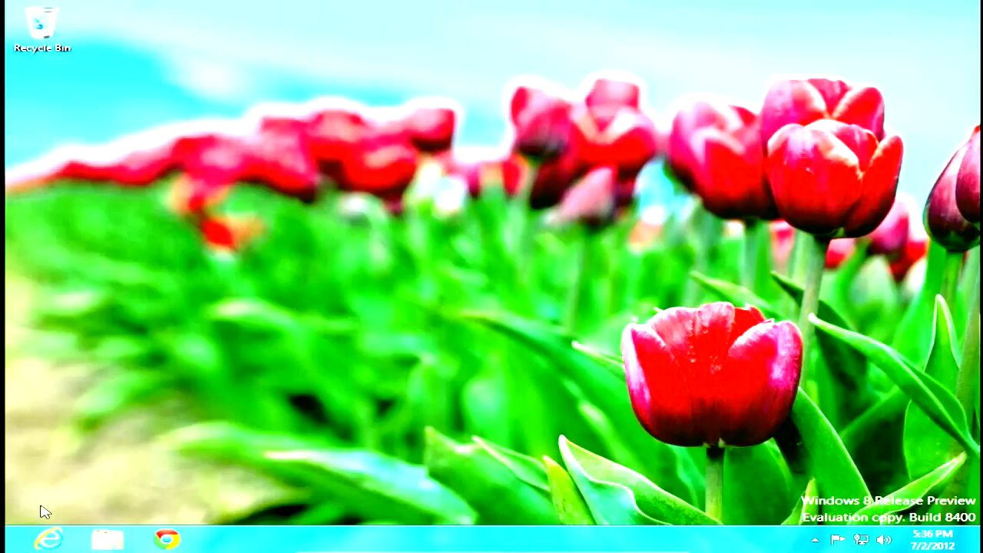
mouse_move(771, 303)
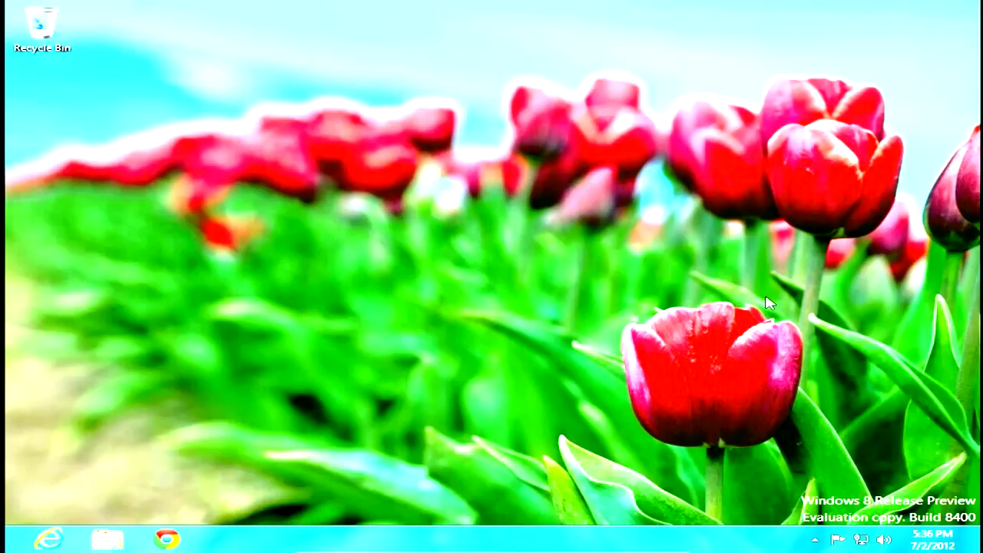
mouse_move(332, 514)
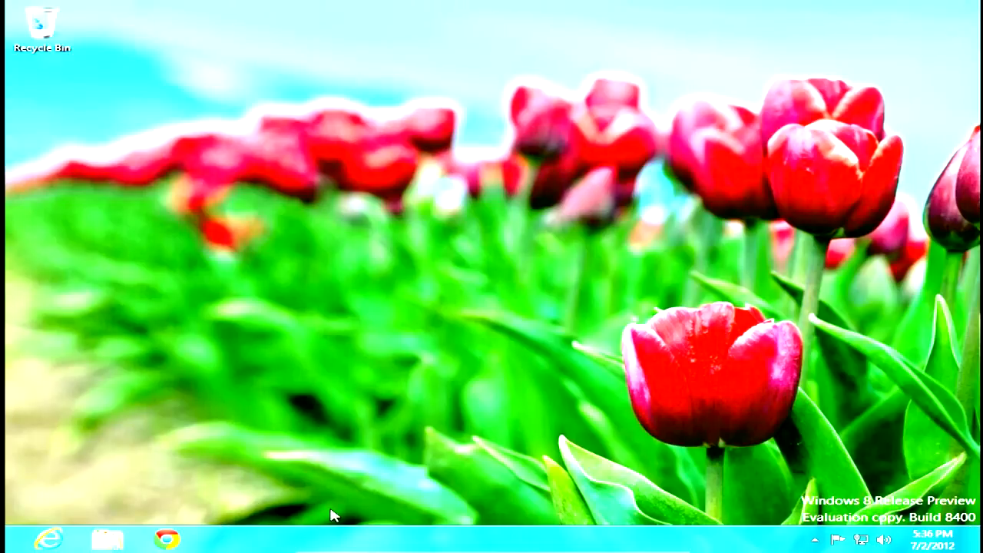
mouse_move(320, 528)
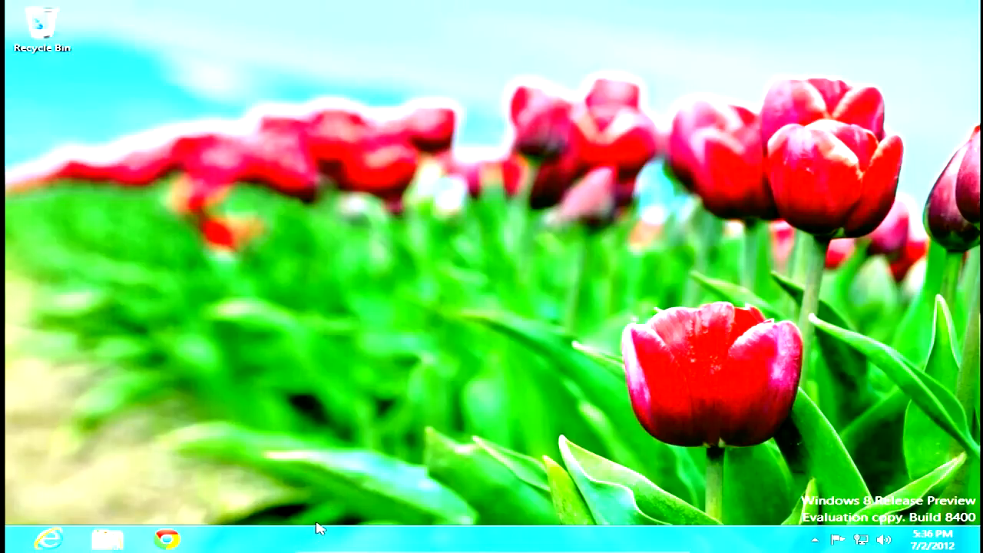
mouse_move(169, 436)
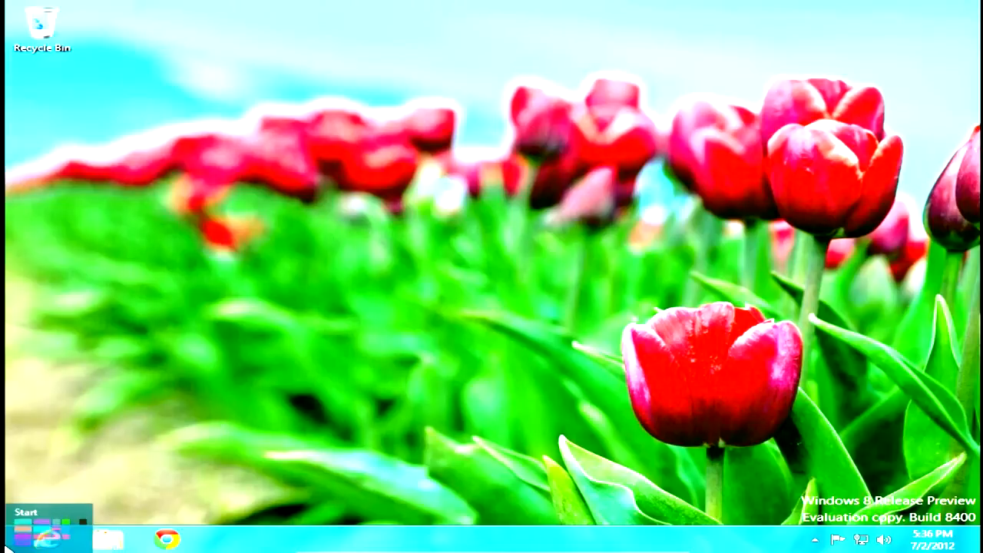
Return to Start, reopen the desktop and view the Facebook page in Chrome from the taskbar.
left_click(25, 522)
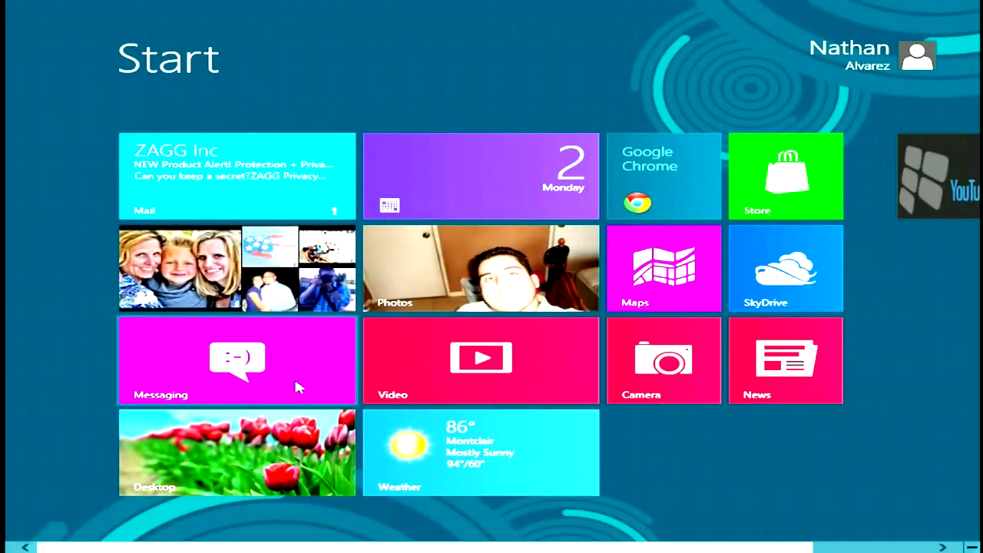
scroll("right", 3)
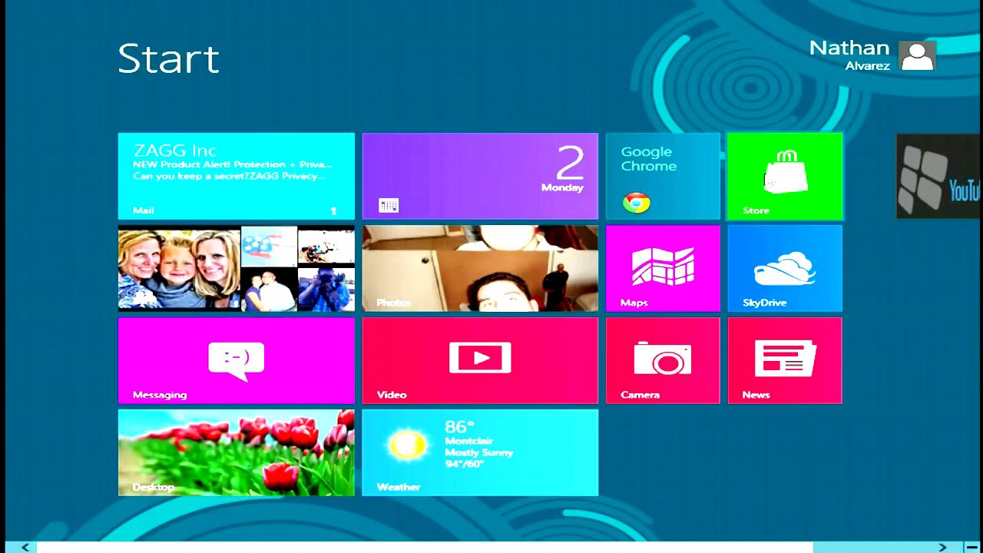
left_click(237, 451)
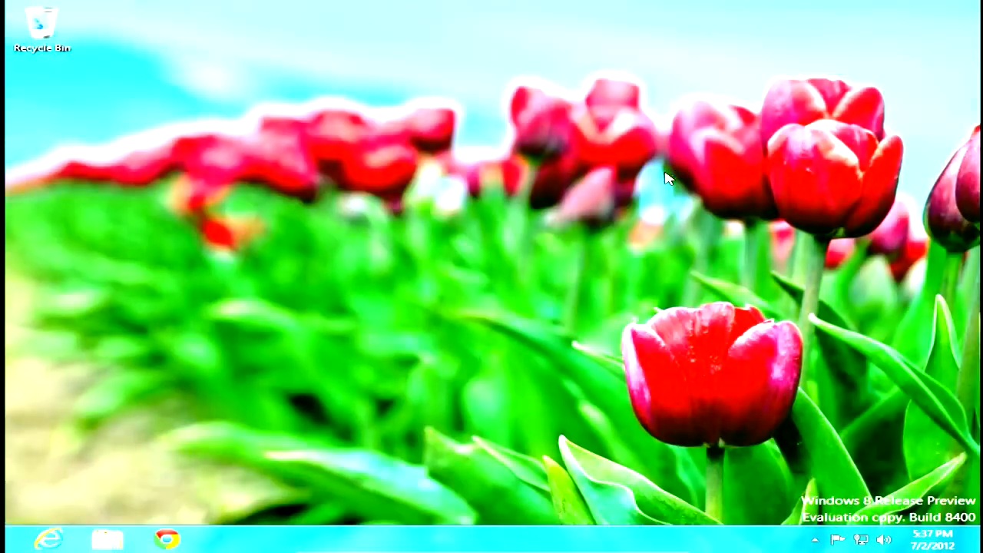
left_click(166, 539)
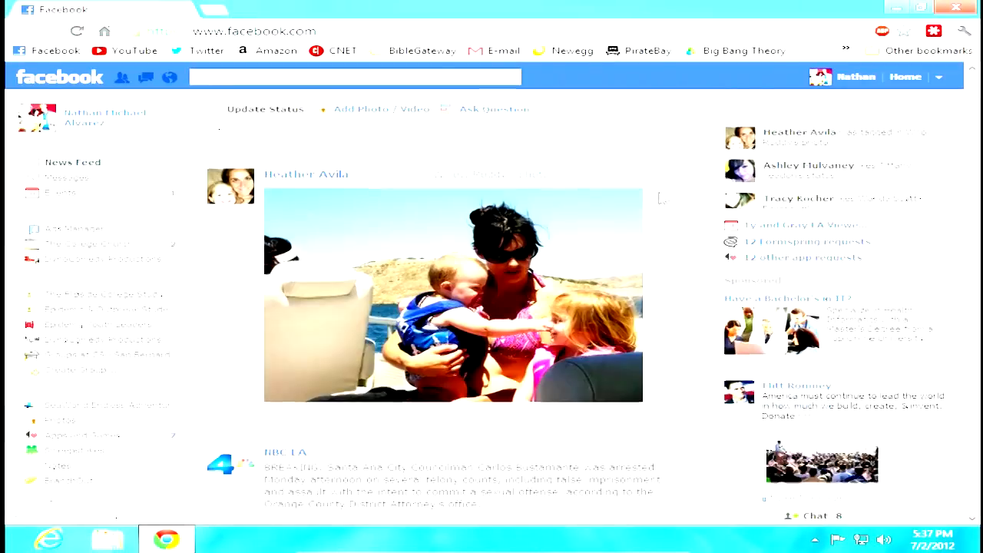
scroll("down", 3)
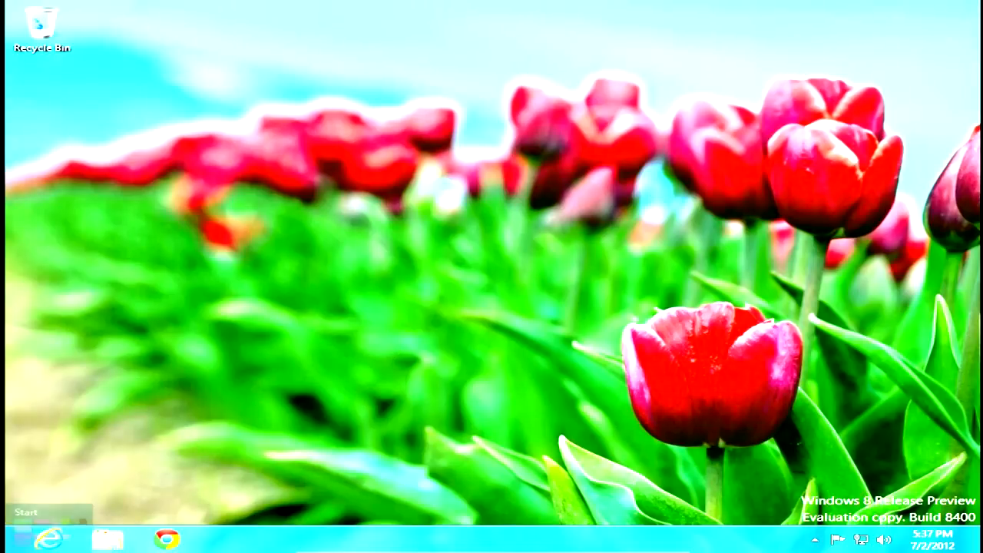
Return to the Start screen, toggle to the desktop via the Start charm and back again.
left_click(28, 513)
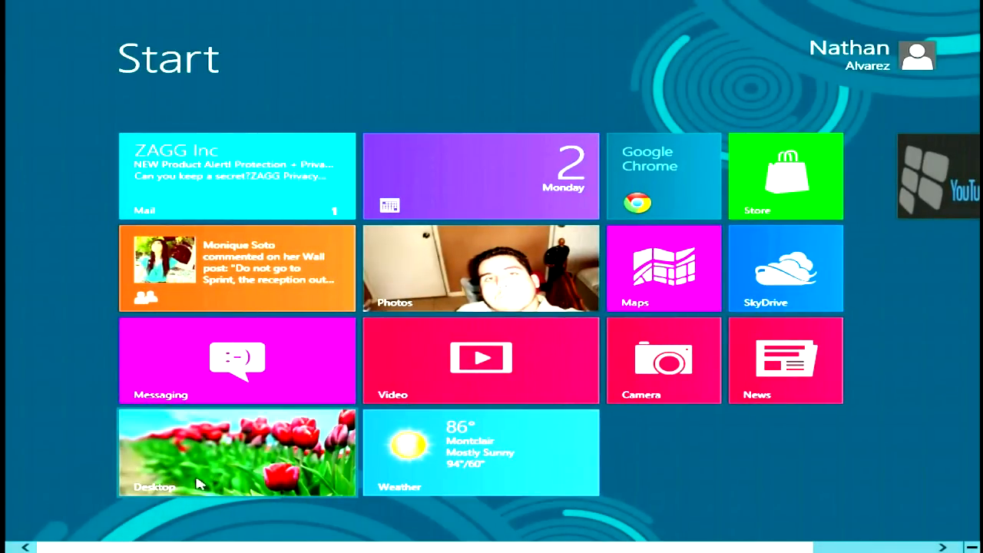
mouse_move(968, 493)
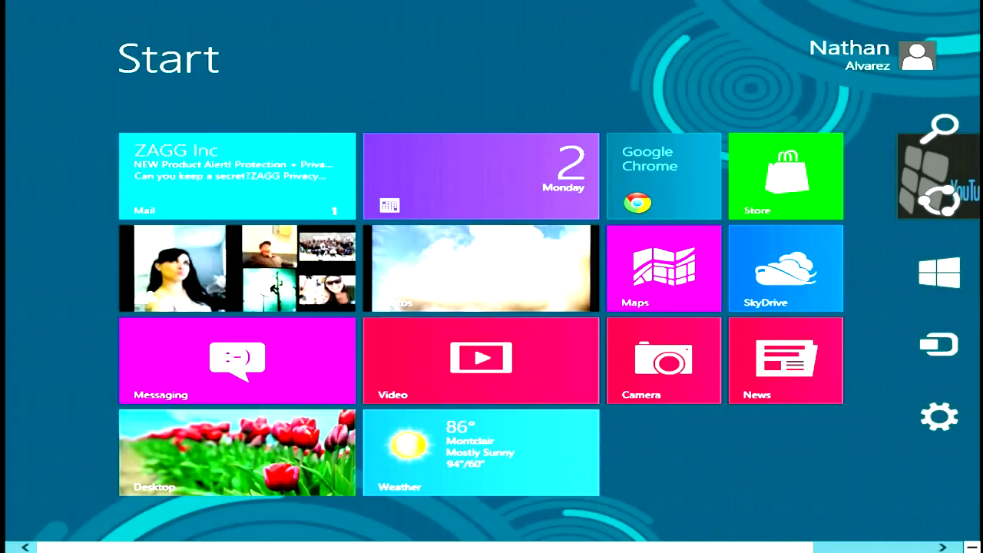
mouse_move(952, 207)
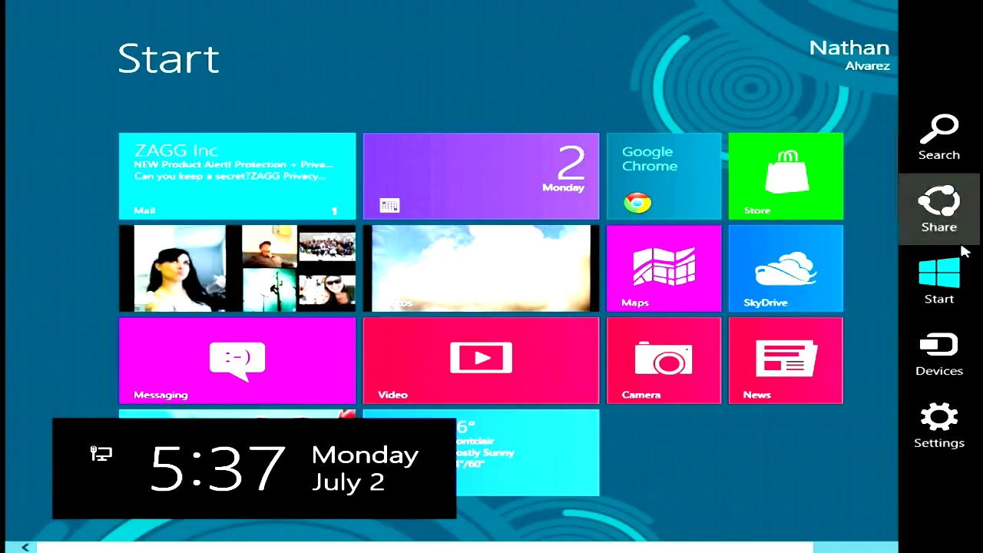
left_click(938, 276)
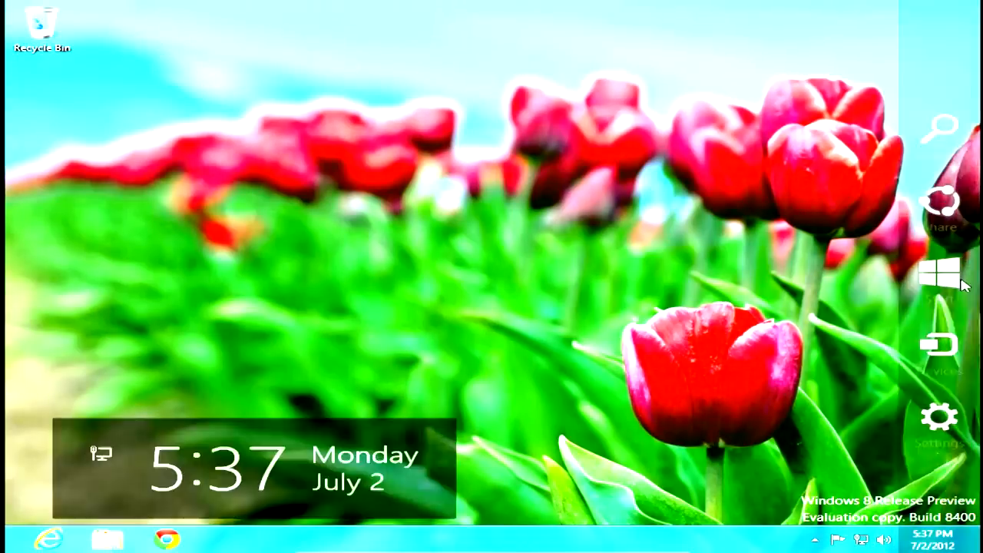
left_click(940, 274)
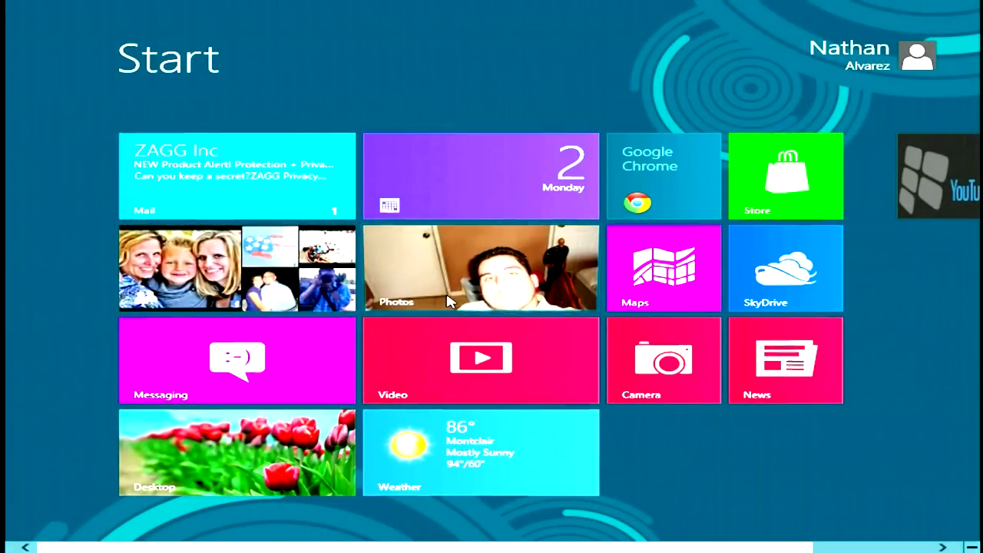
left_click(480, 267)
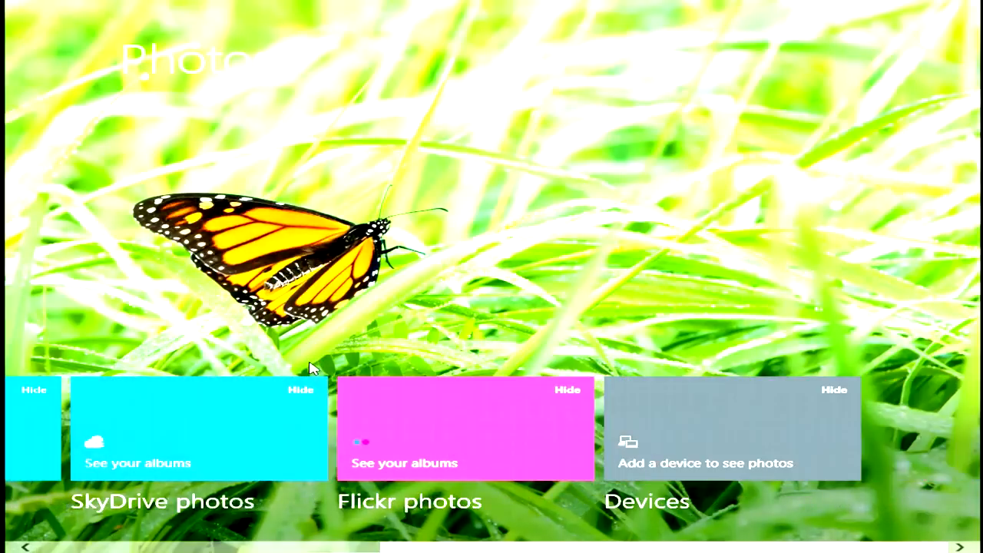
scroll("left", 3)
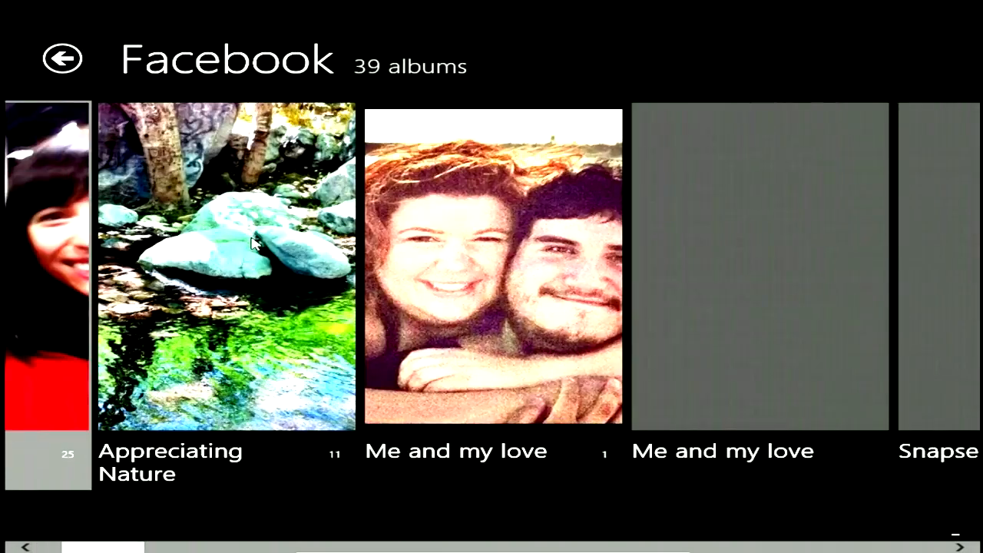
scroll("right", 3)
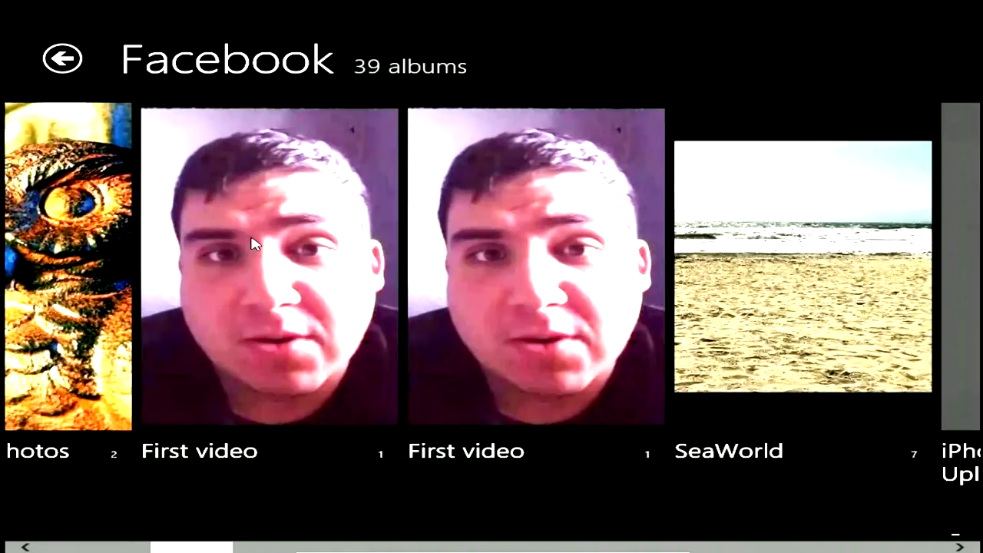
scroll("right", 3)
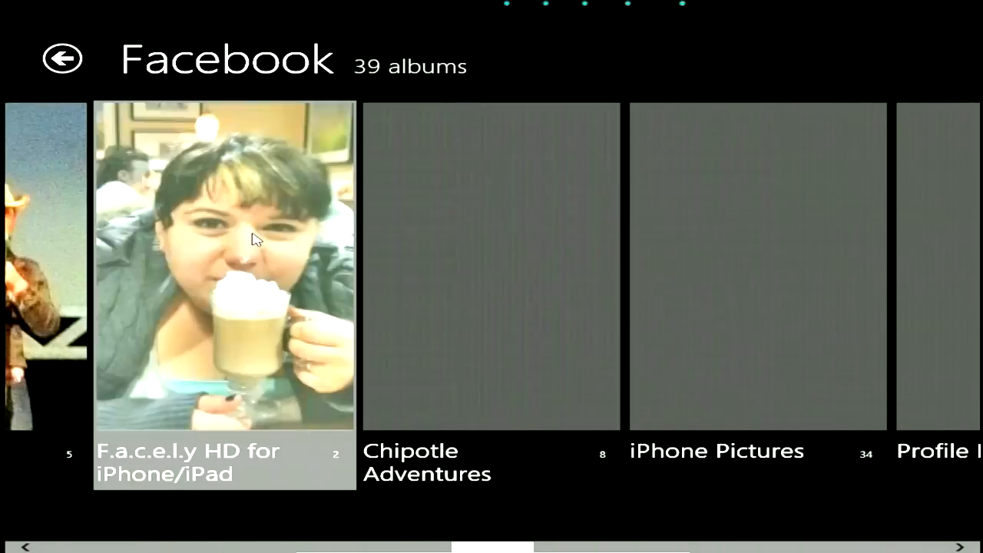
scroll("right", 3)
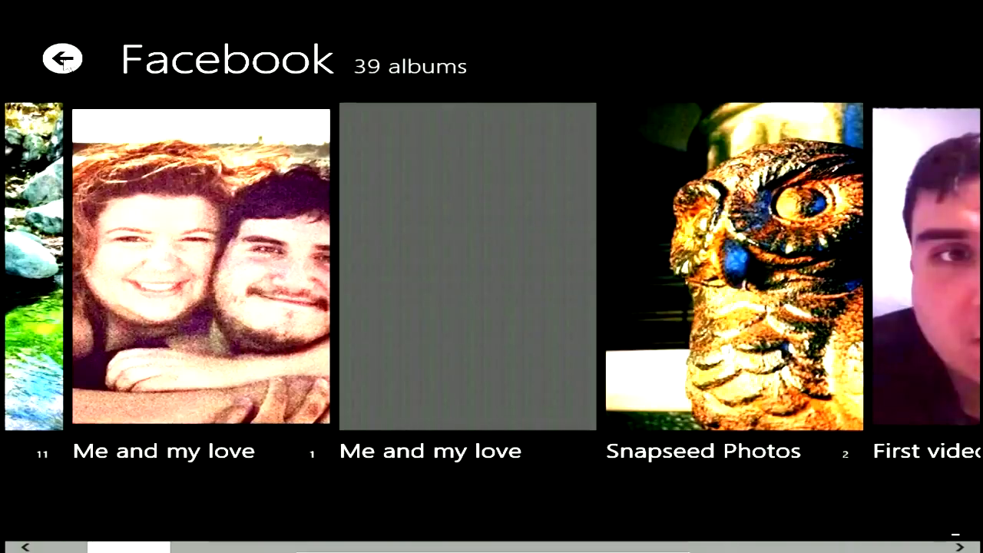
left_click(63, 58)
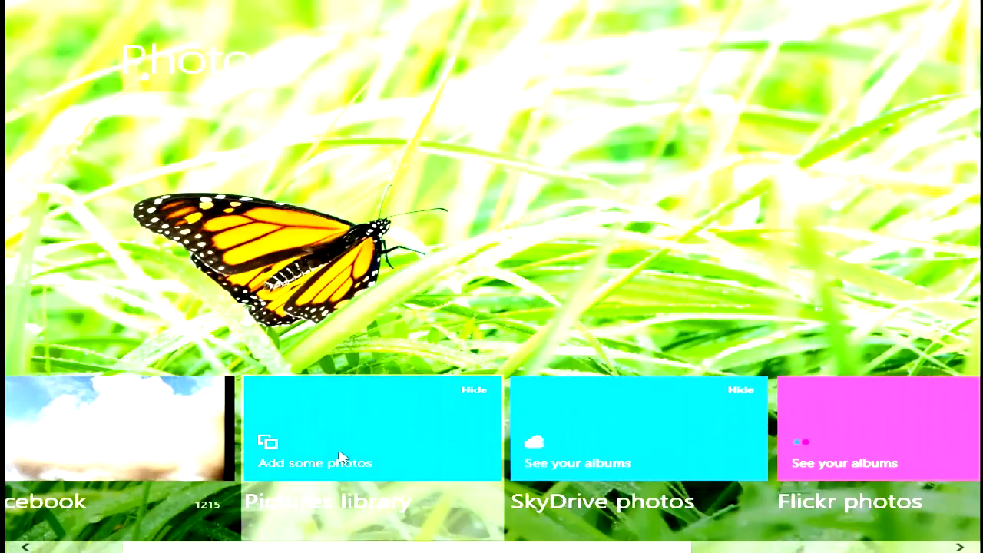
mouse_move(361, 439)
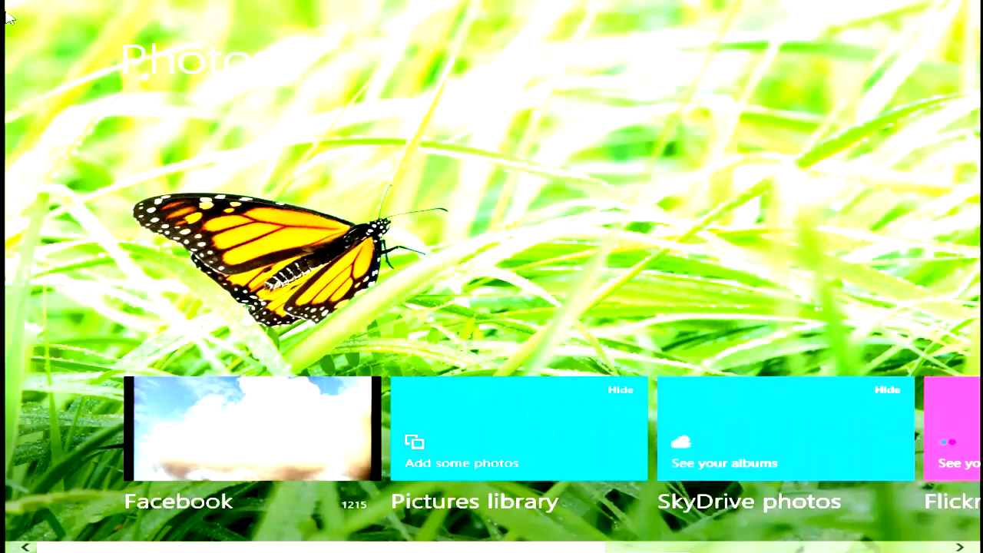
mouse_move(8, 522)
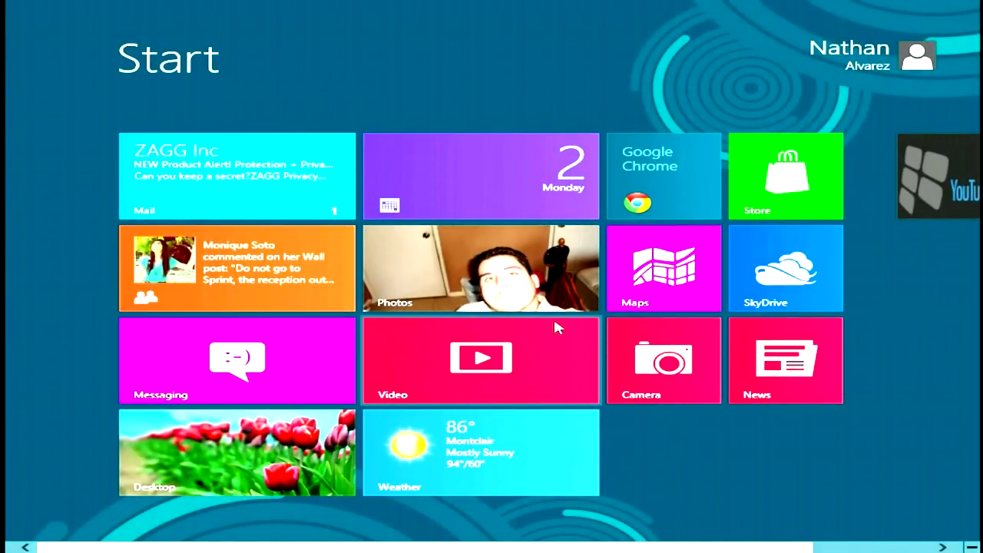
mouse_move(730, 175)
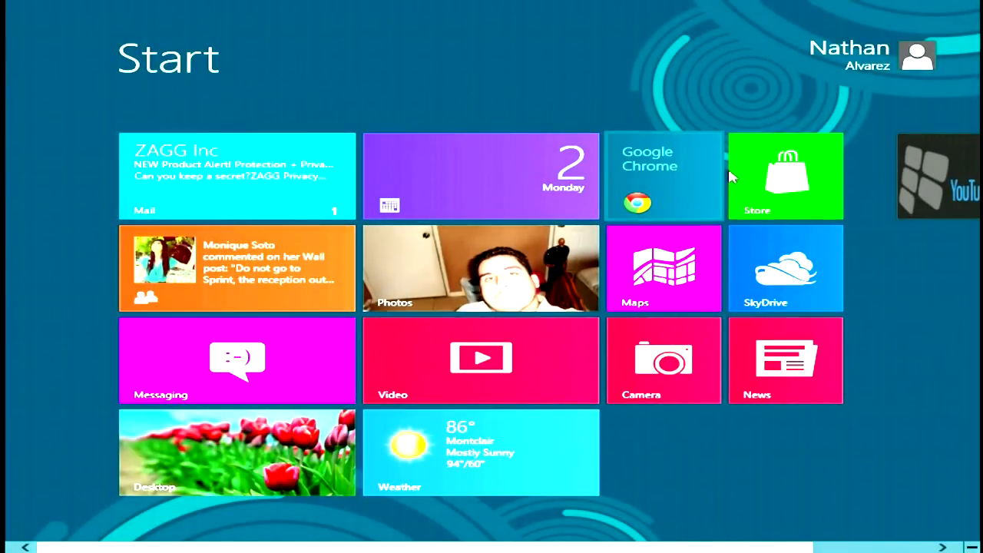
left_click(785, 175)
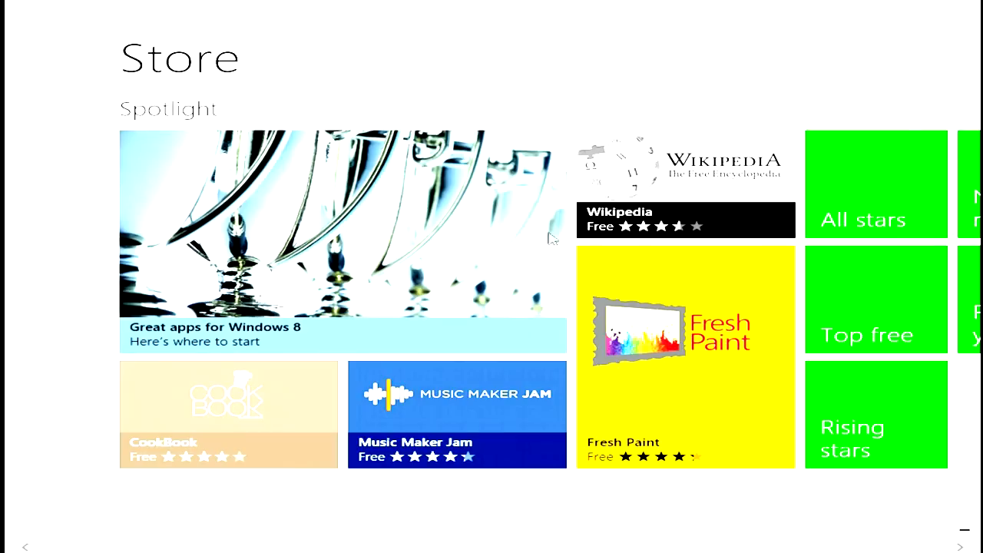
mouse_move(369, 270)
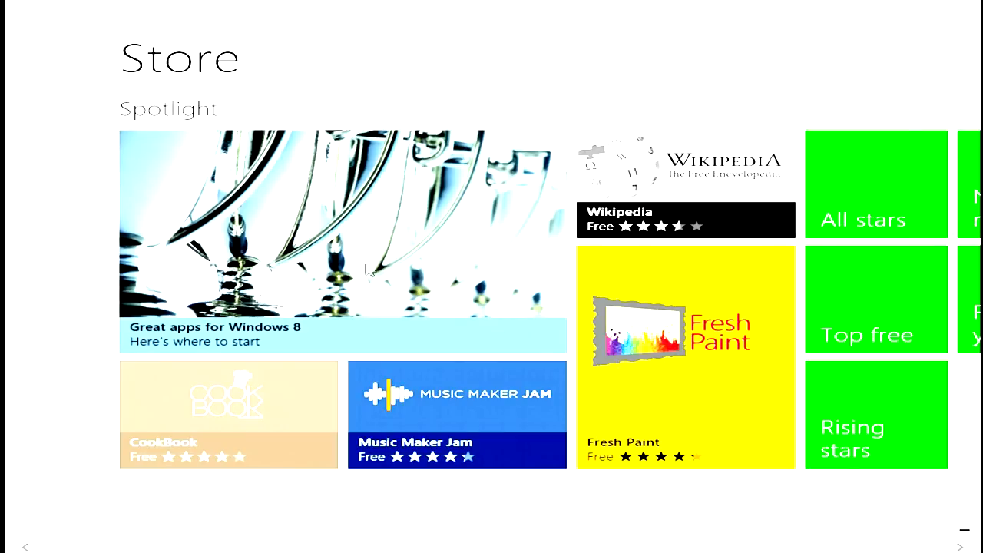
mouse_move(371, 269)
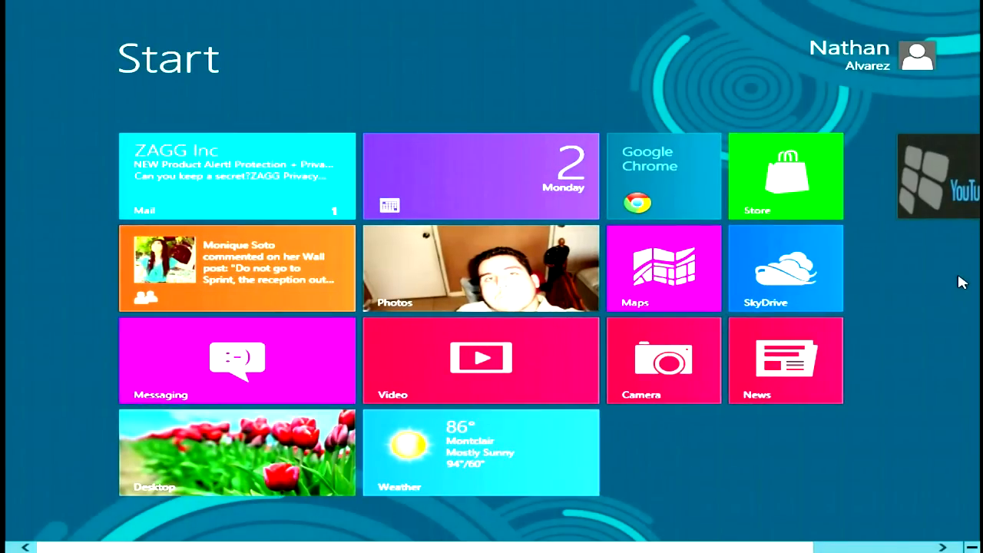
Reopen the Store, browse its category listings and back out after the connection error.
left_click(785, 175)
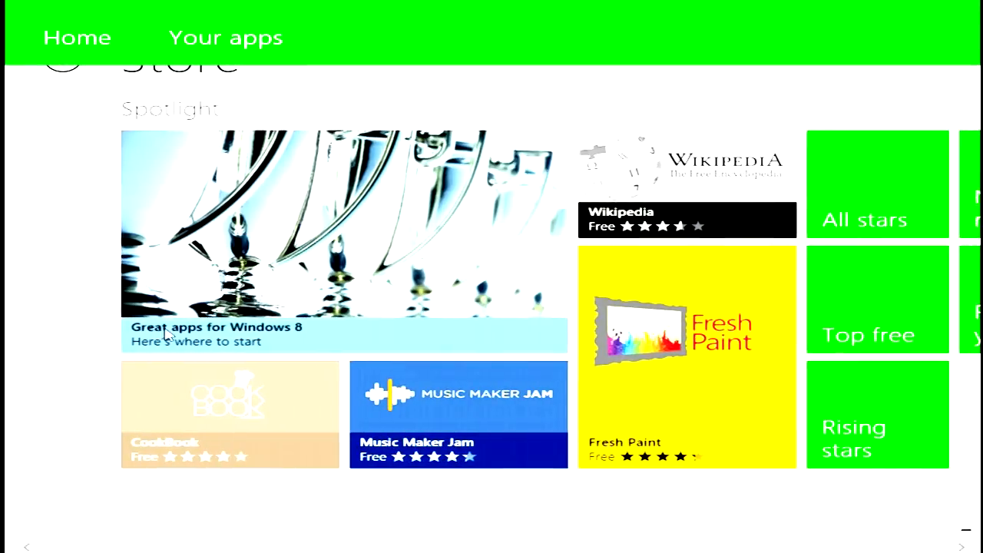
scroll("right", 3)
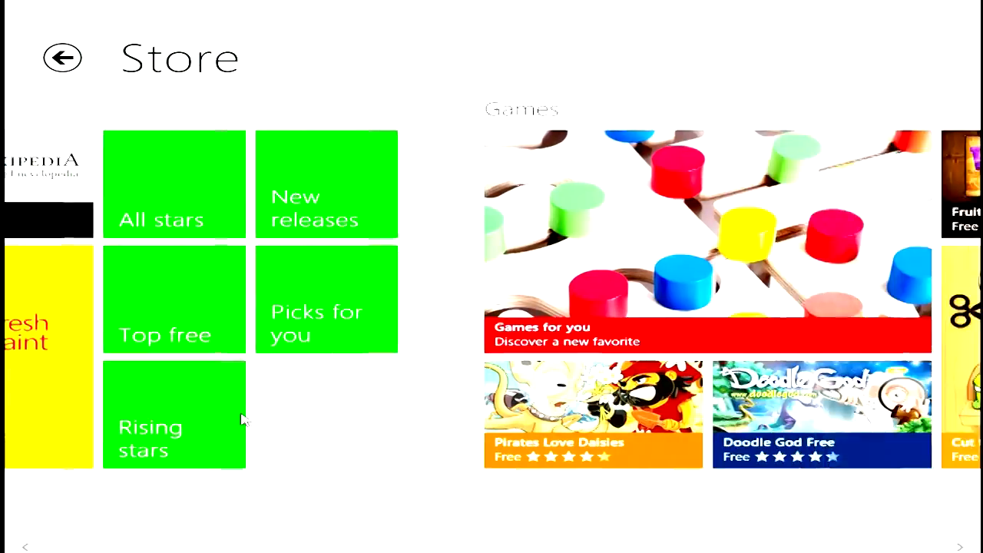
scroll("left", 3)
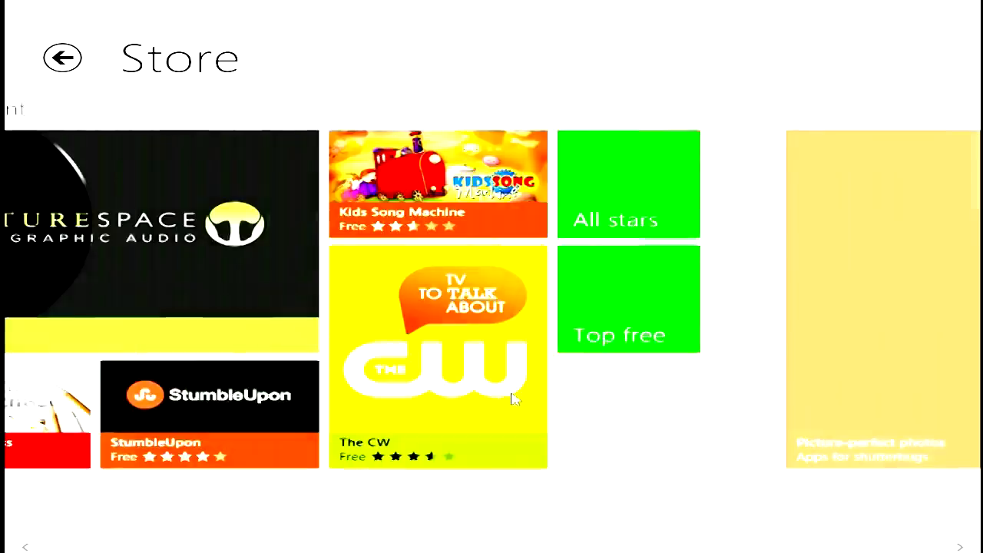
scroll("right", 3)
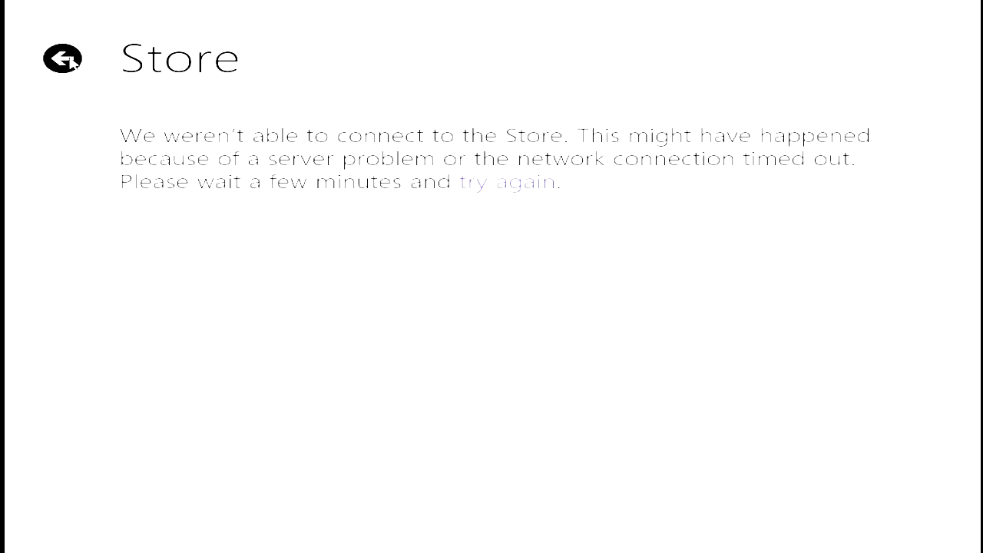
left_click(507, 181)
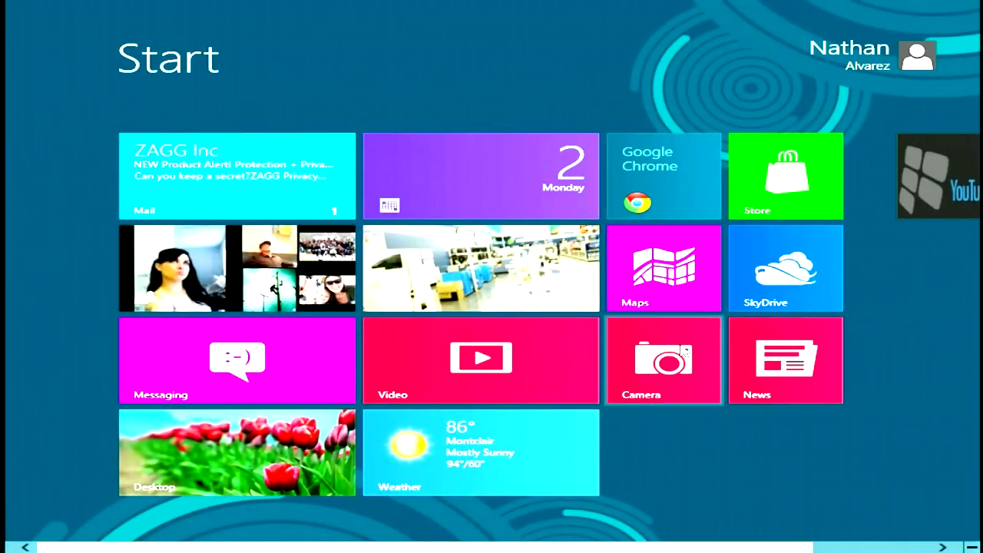
Read the LinkedIn Updates email in the Mail inbox, then return to Start via the charm.
left_click(236, 175)
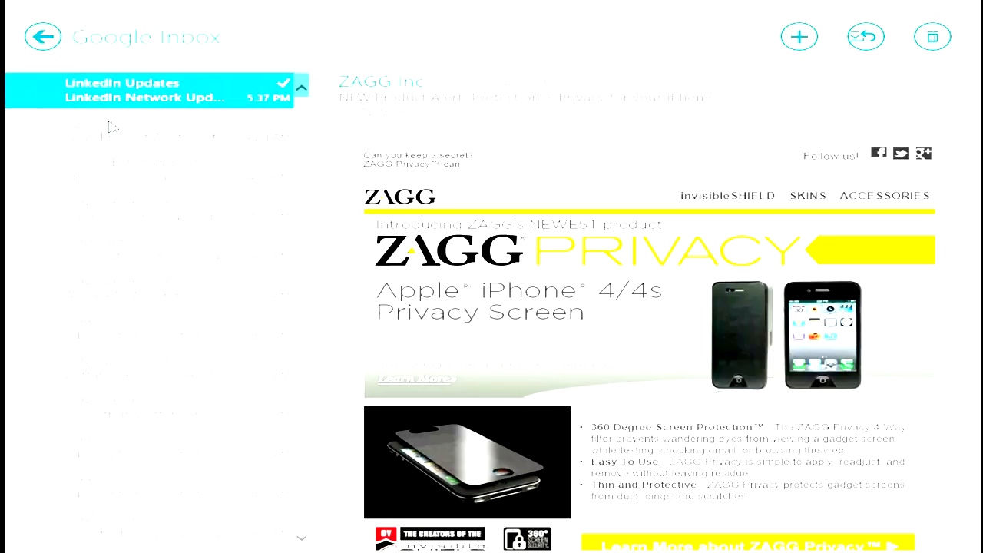
left_click(146, 89)
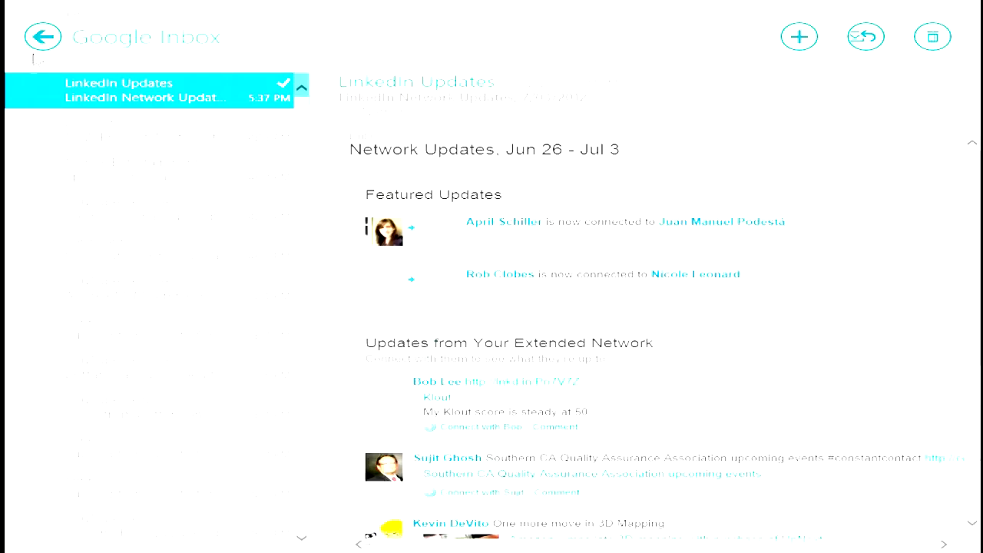
left_click(43, 37)
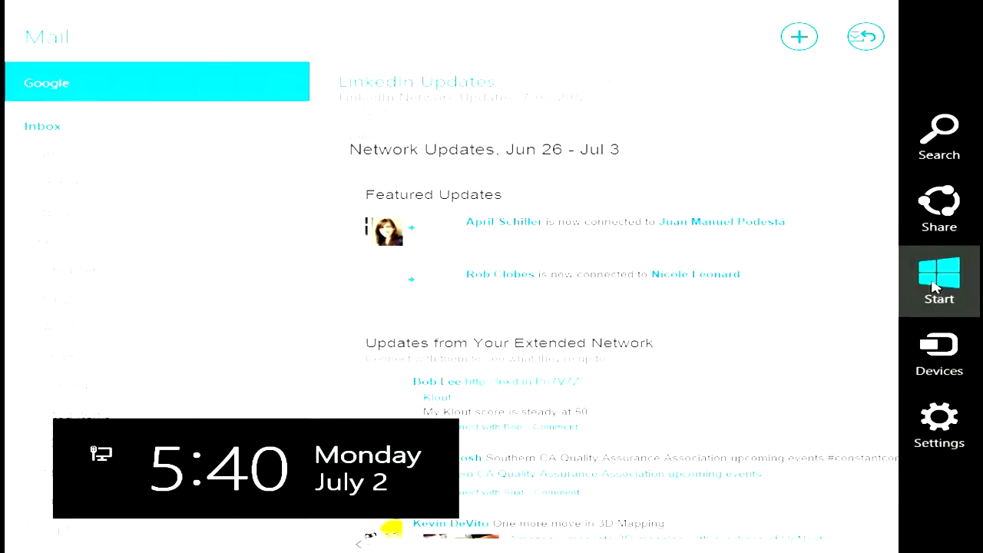
left_click(938, 281)
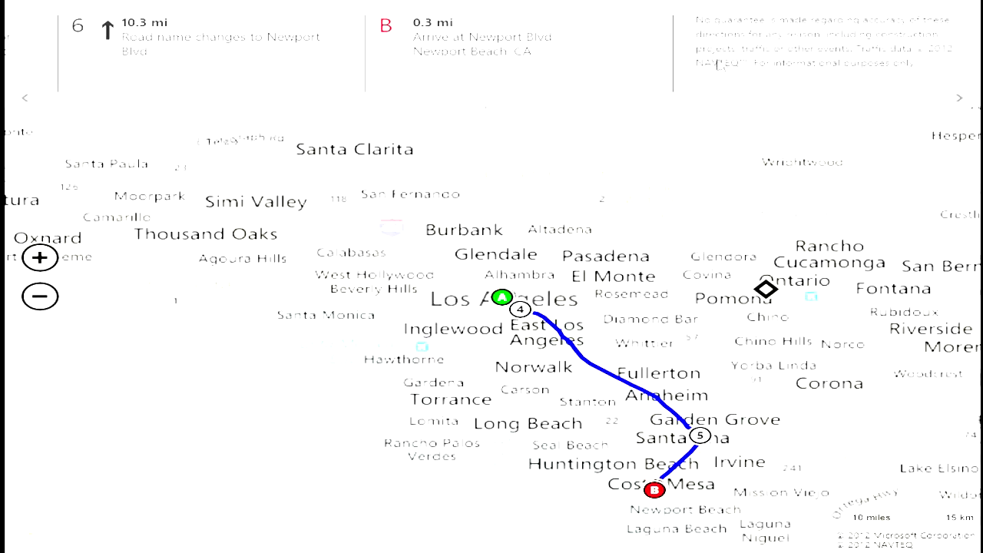
mouse_move(952, 27)
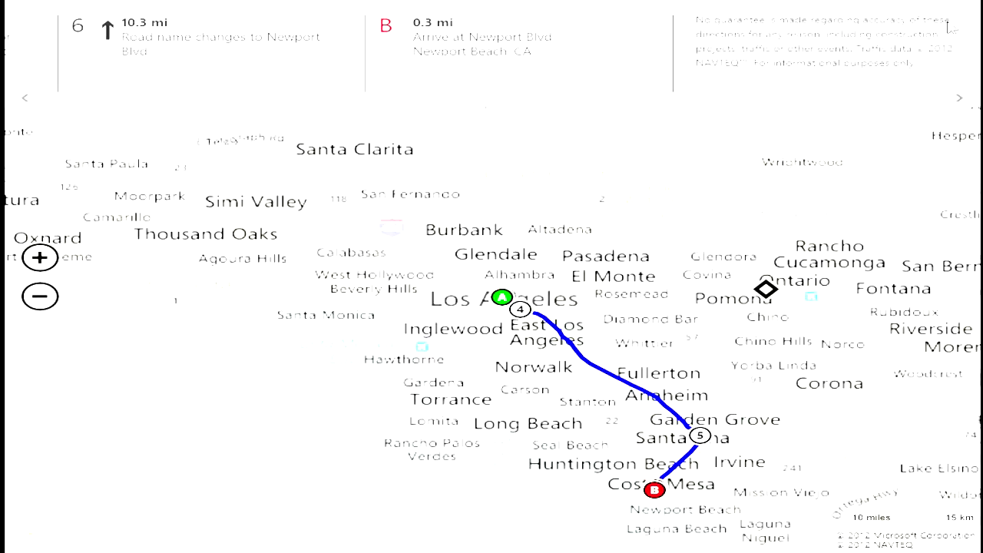
mouse_move(738, 100)
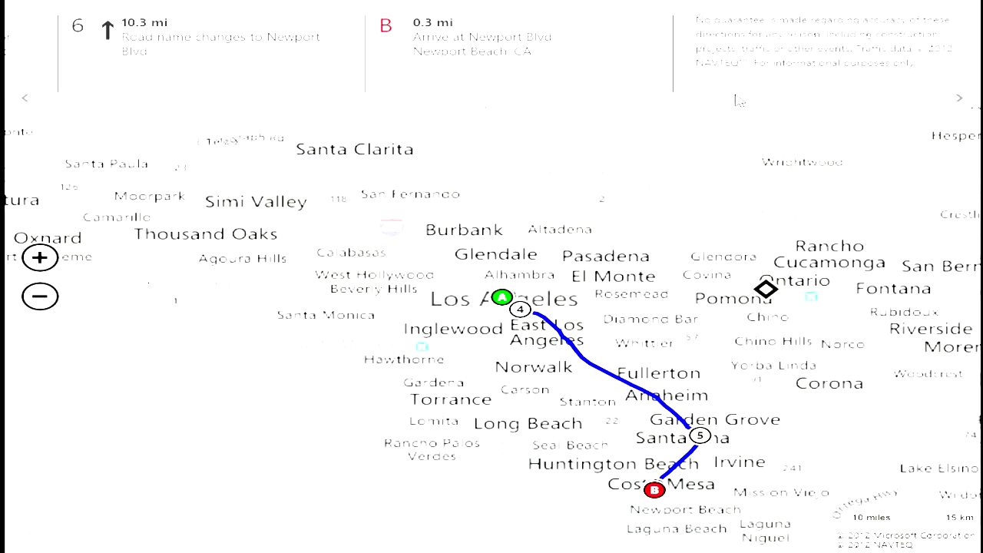
mouse_move(884, 98)
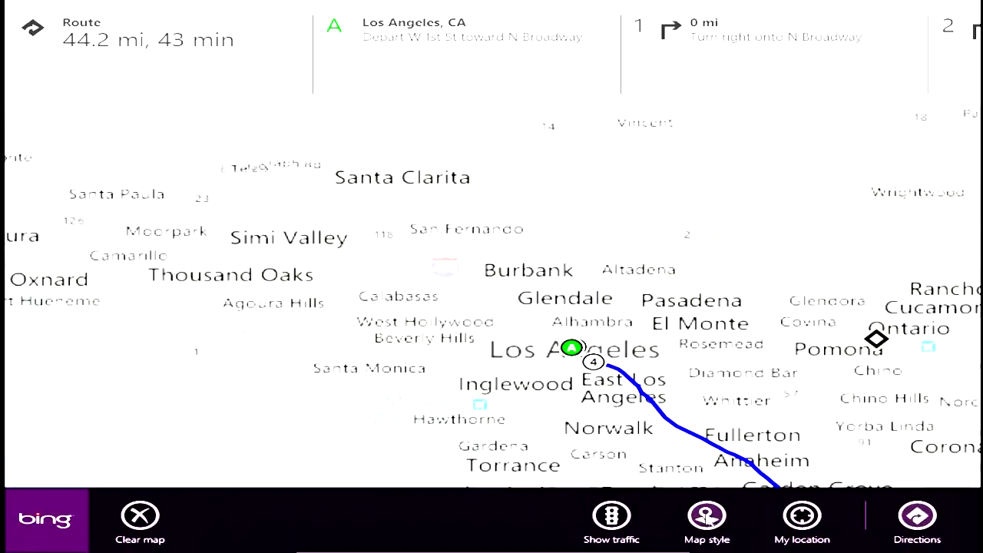
Switch the Maps route view to the Aerial map style.
left_click(706, 521)
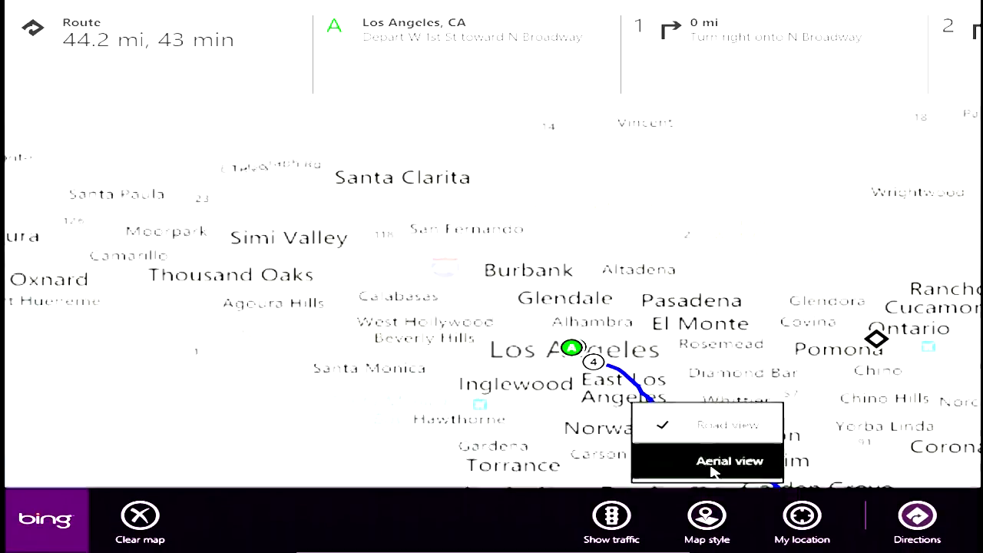
left_click(728, 461)
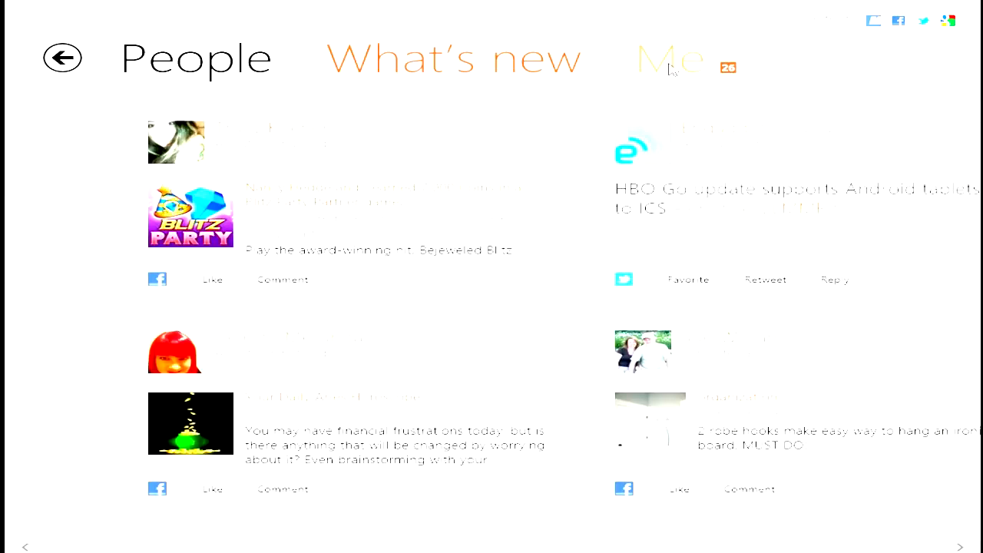
View the Me profile page and its full Notifications list in People, then back out.
left_click(670, 58)
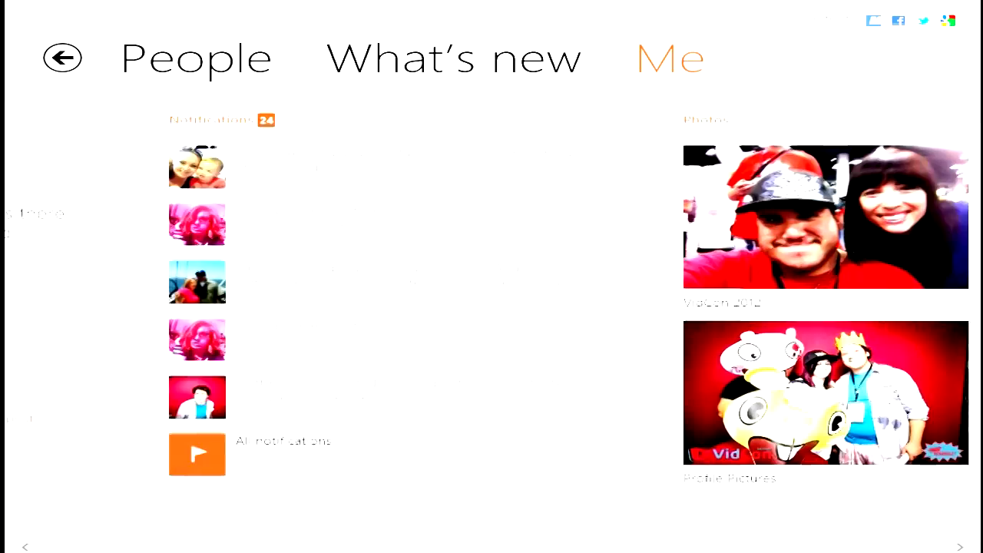
left_click(221, 119)
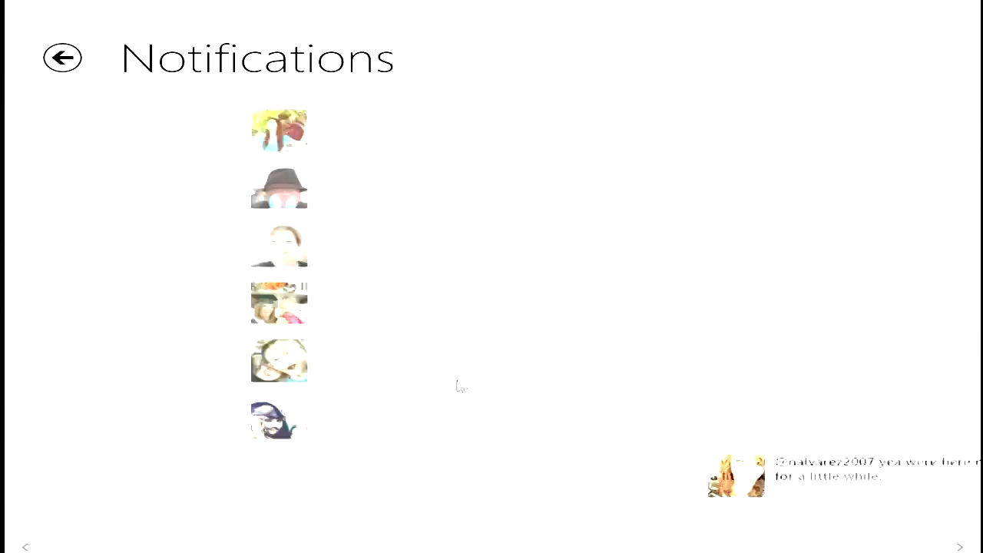
left_click(63, 57)
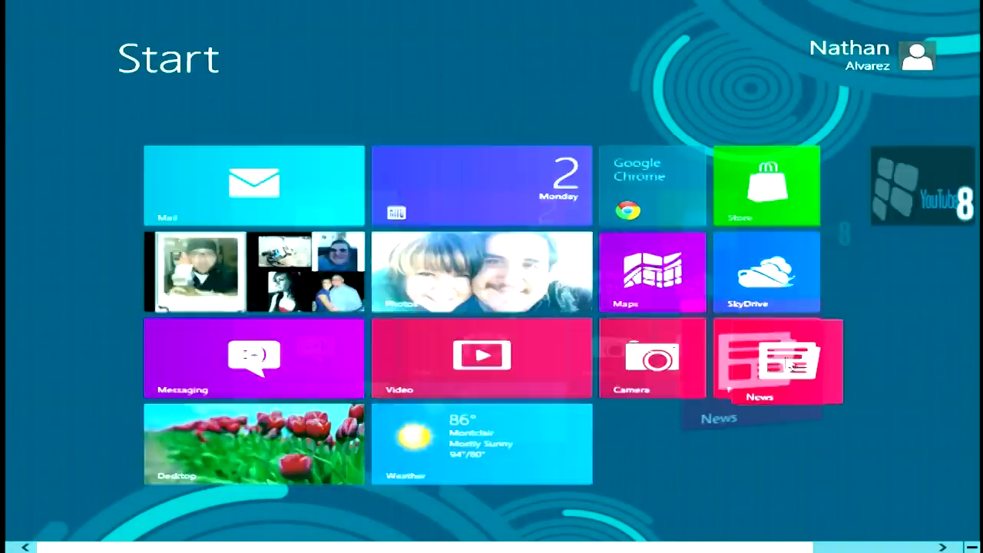
Browse News headlines across U.S., World, Business and Entertainment to the My News Microsoft section.
left_click(777, 361)
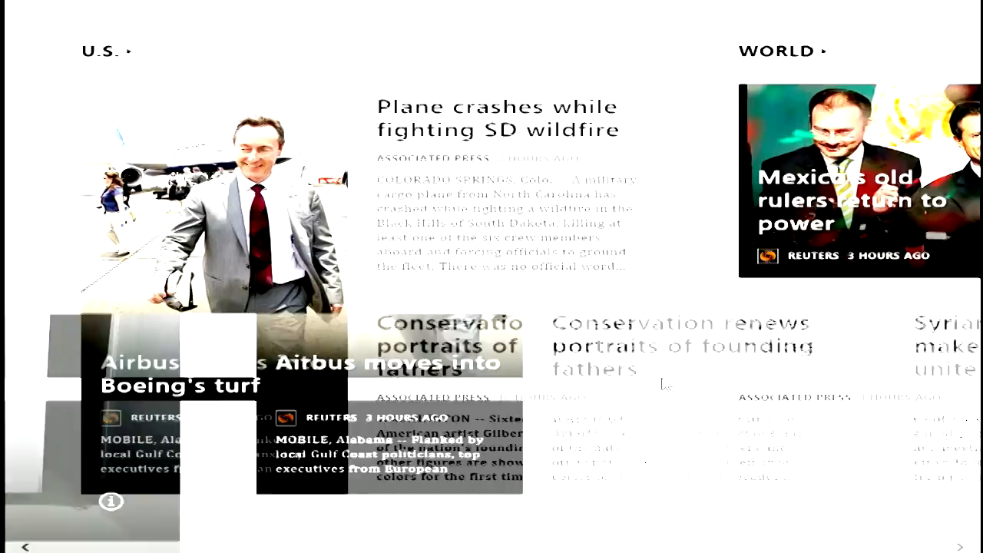
scroll("right", 3)
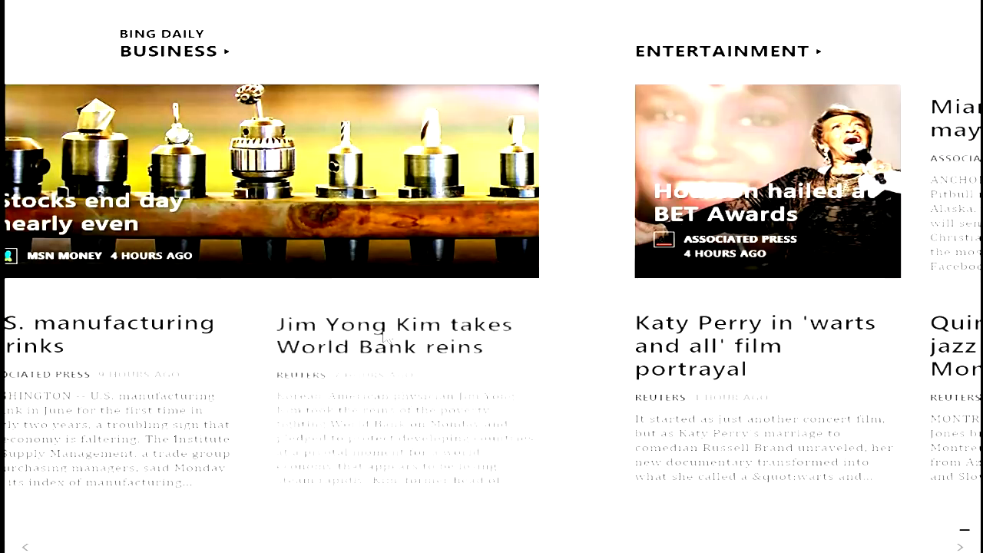
left_click(393, 335)
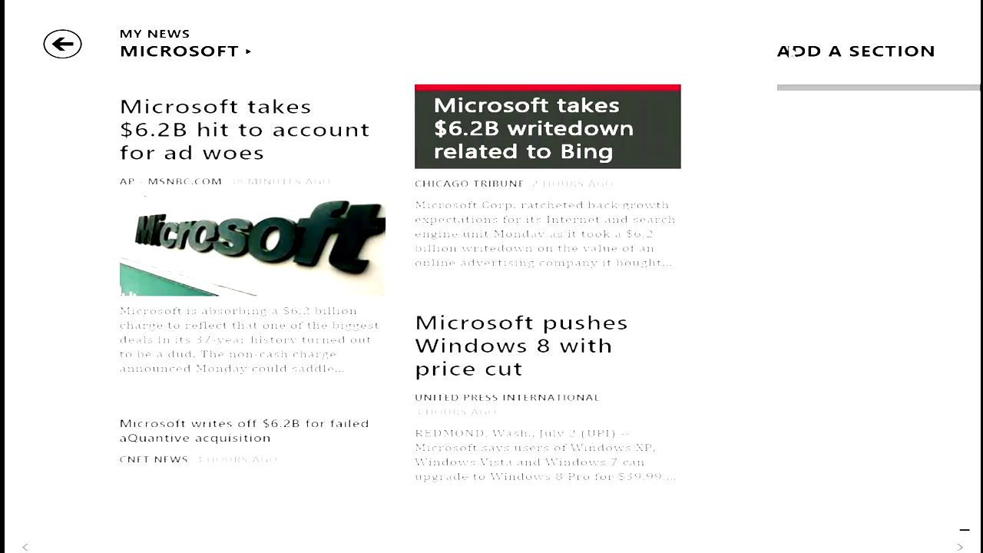
Begin Add a Section in My News with the section-name text box ready for input.
left_click(854, 51)
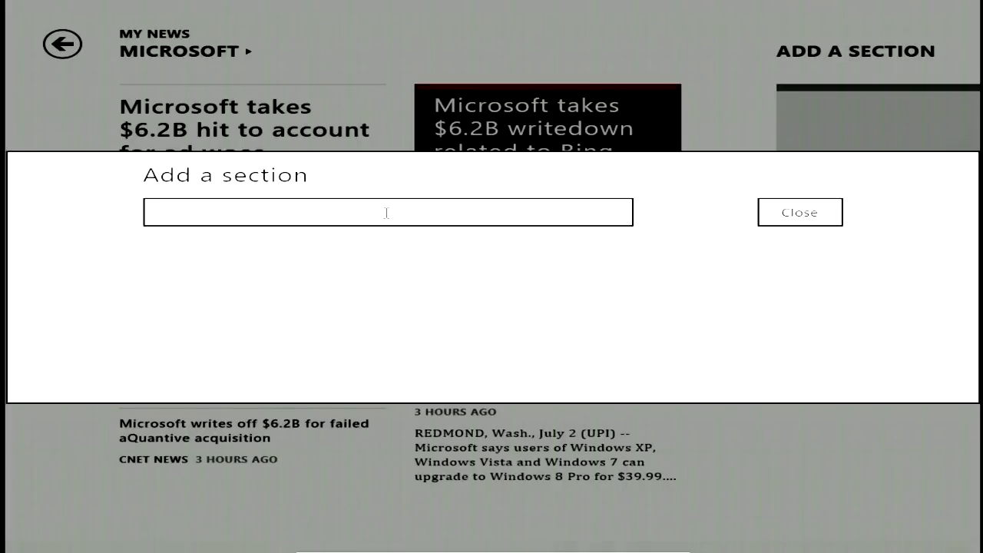
left_click(798, 212)
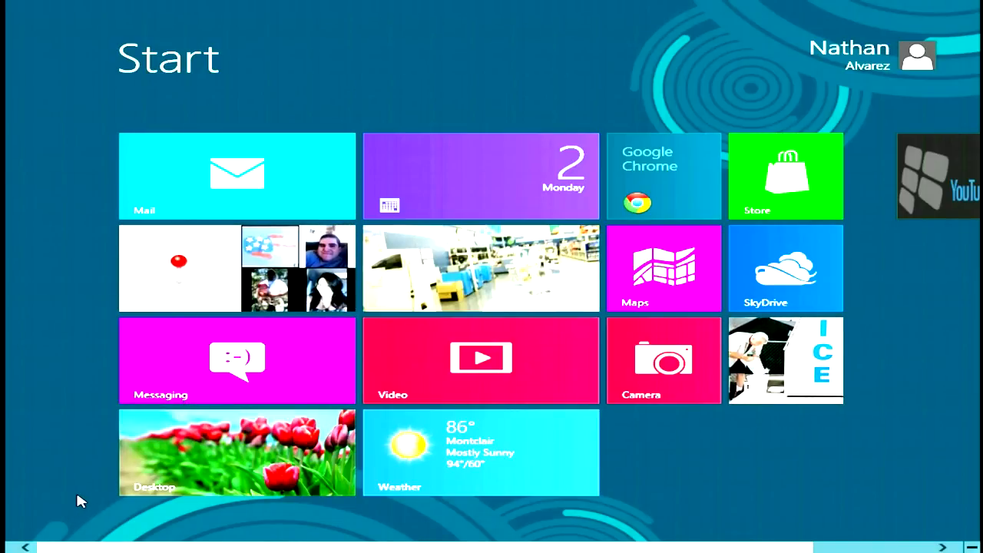
mouse_move(86, 516)
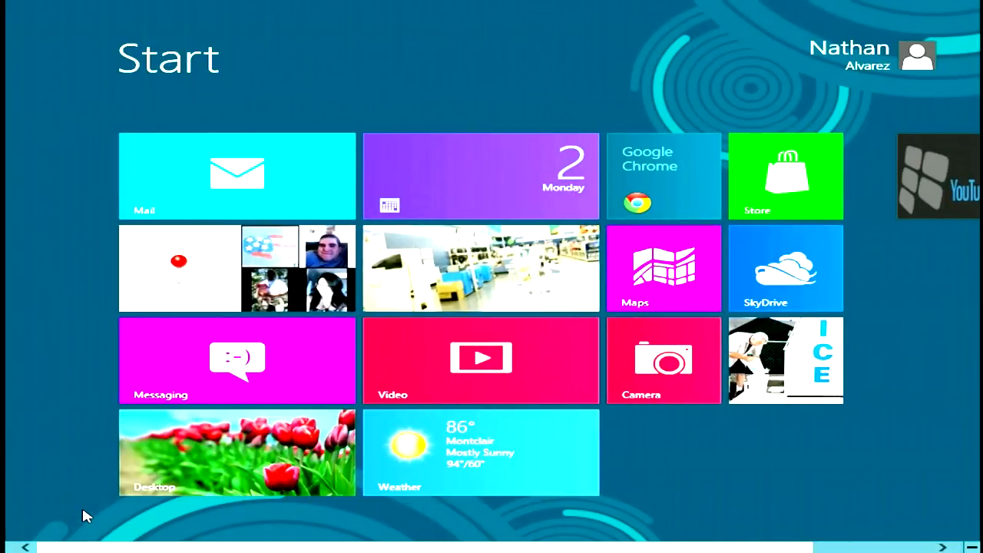